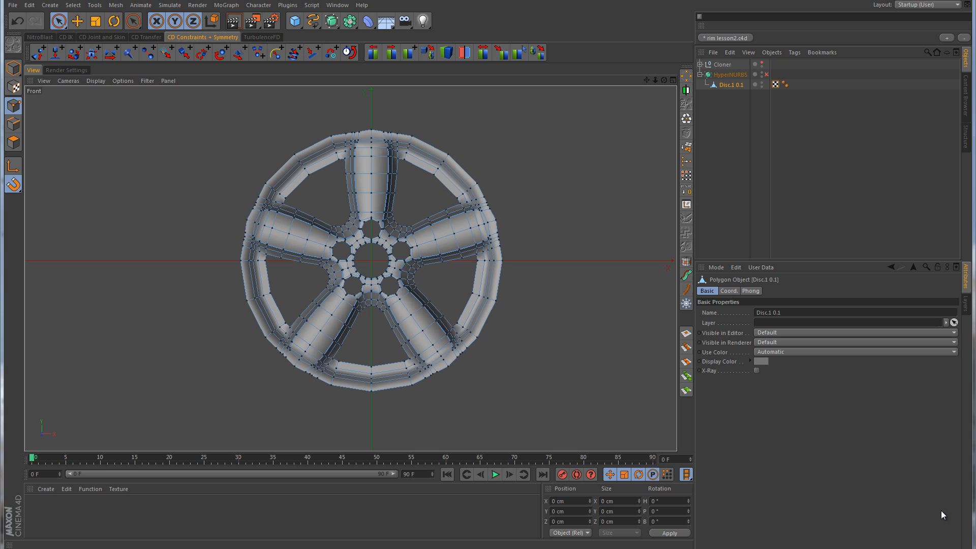
{"action": "mouse_move", "coordinate": [485, 339]}
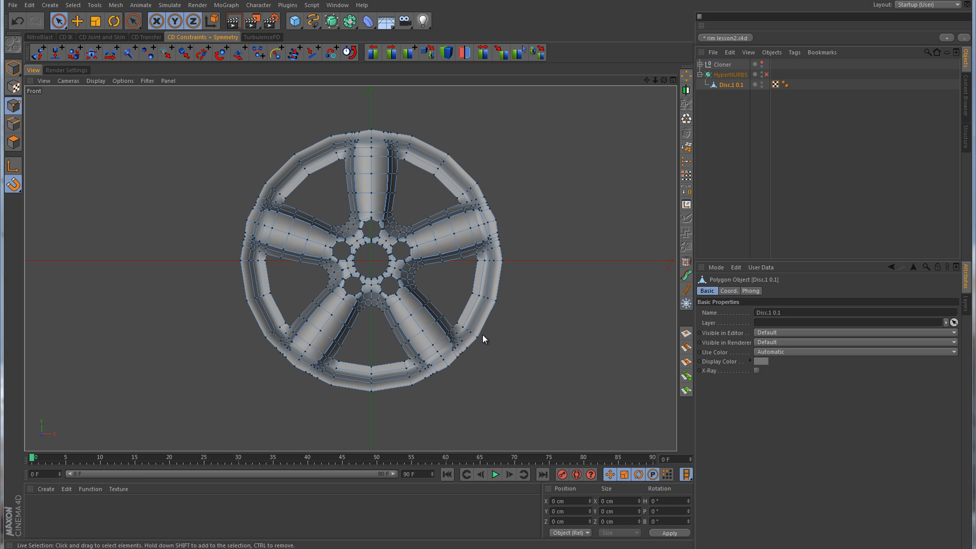
{"action": "mouse_move", "coordinate": [515, 239]}
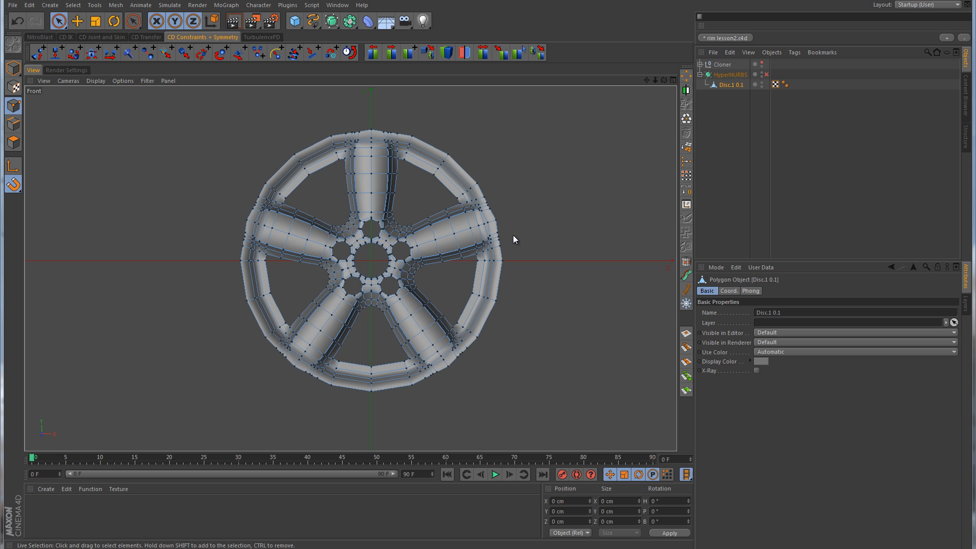
{"action": "mouse_move", "coordinate": [503, 154]}
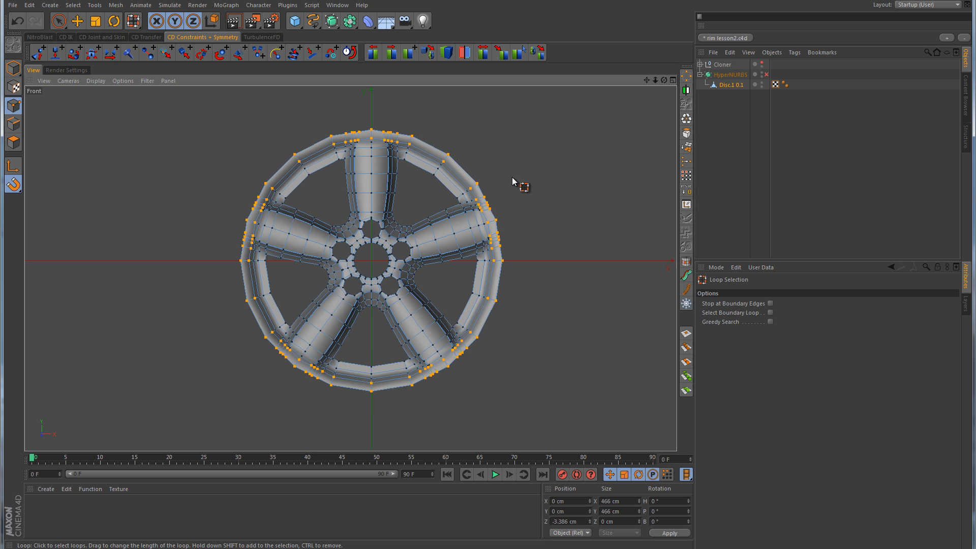
Select the rim's outer point loop and enable HyperNURBS smoothing on the wheel mesh
{"action": "left_click_drag", "start_coordinate": [523, 187], "coordinate": [423, 237]}
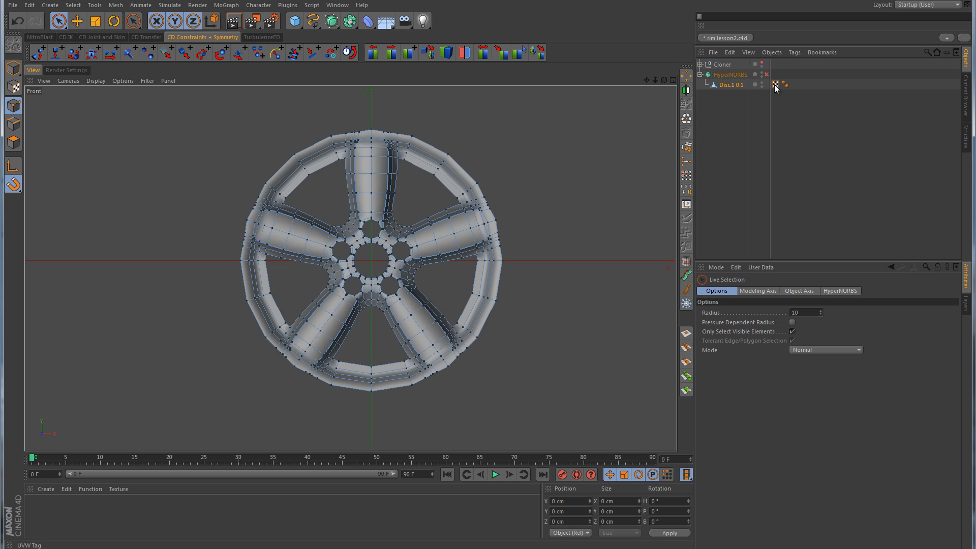
{"action": "left_click", "coordinate": [765, 75]}
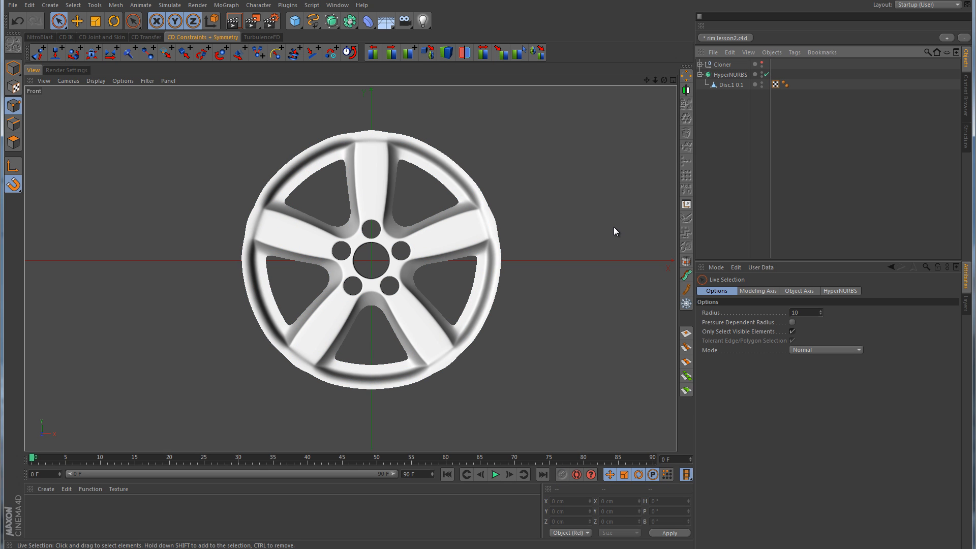
{"action": "mouse_move", "coordinate": [502, 237]}
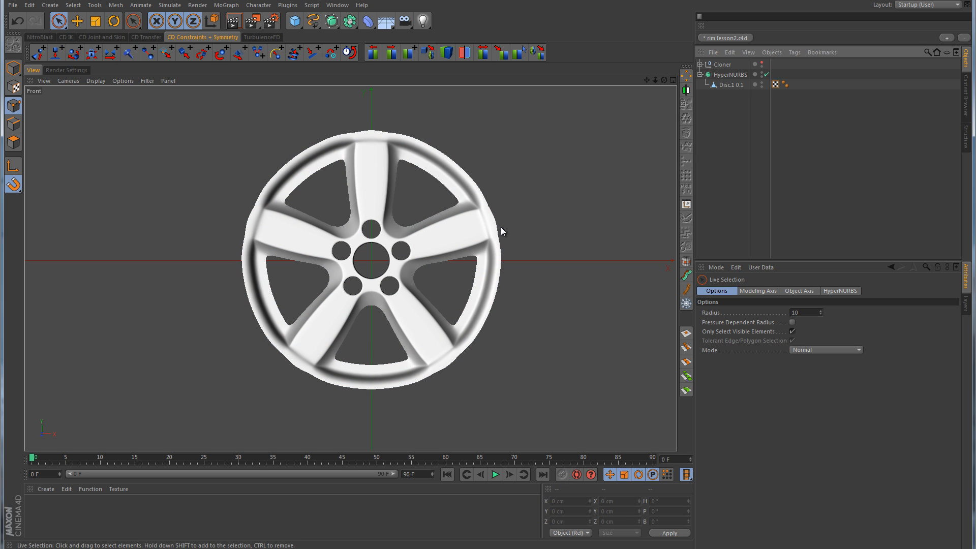
{"action": "mouse_move", "coordinate": [314, 387]}
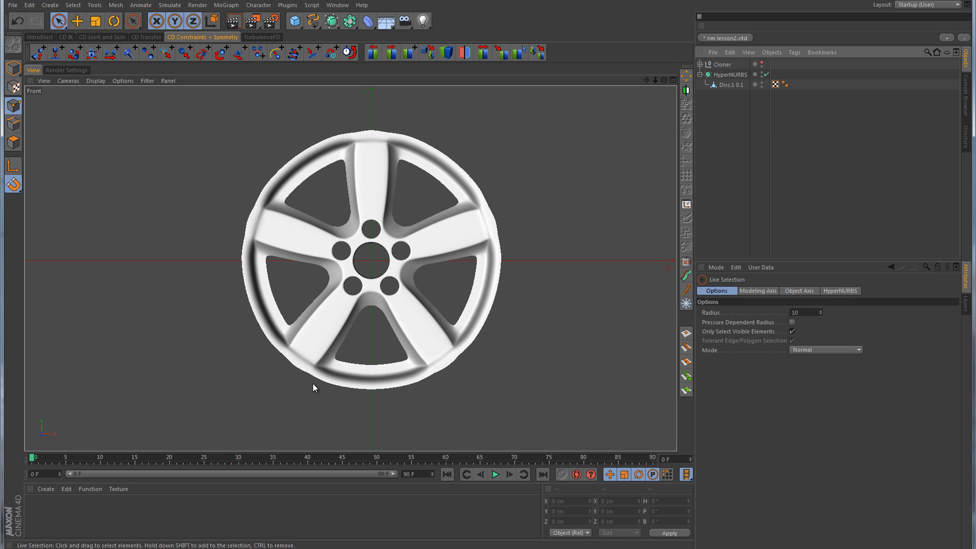
{"action": "mouse_move", "coordinate": [478, 206]}
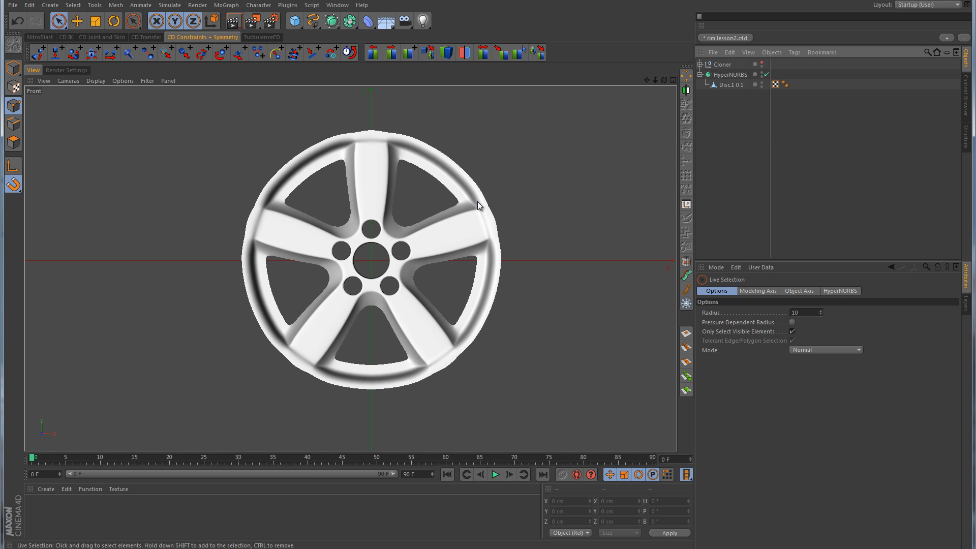
{"action": "mouse_move", "coordinate": [277, 193]}
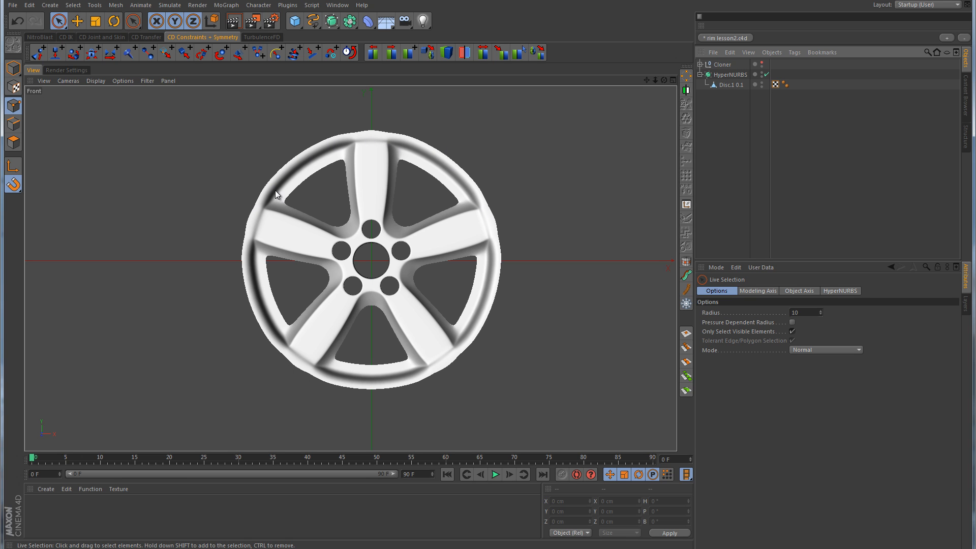
{"action": "mouse_move", "coordinate": [345, 382]}
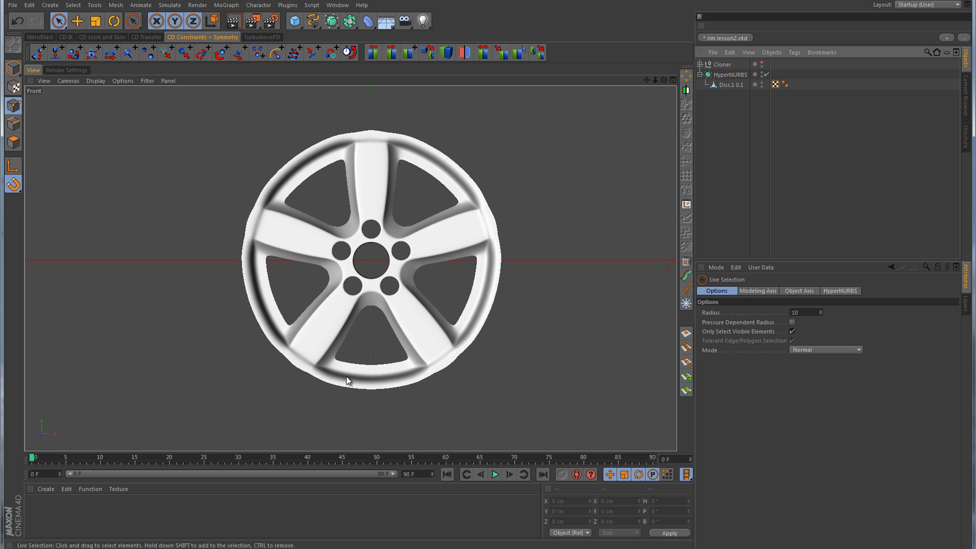
{"action": "mouse_move", "coordinate": [467, 341]}
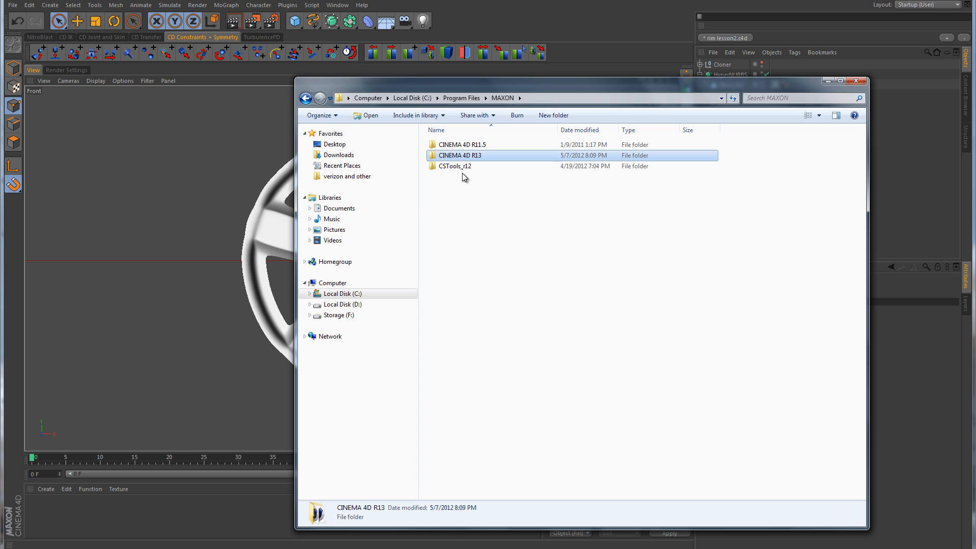
Browse to CINEMA 4D R13 > library > scripts to view Points to Circle.CSC, then close Explorer
{"action": "double_click", "coordinate": [460, 154]}
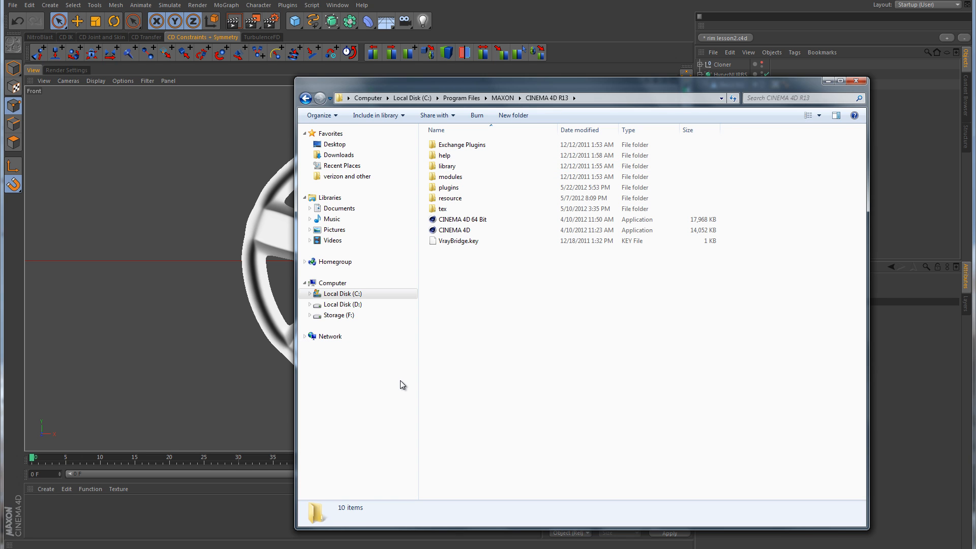
{"action": "double_click", "coordinate": [445, 166]}
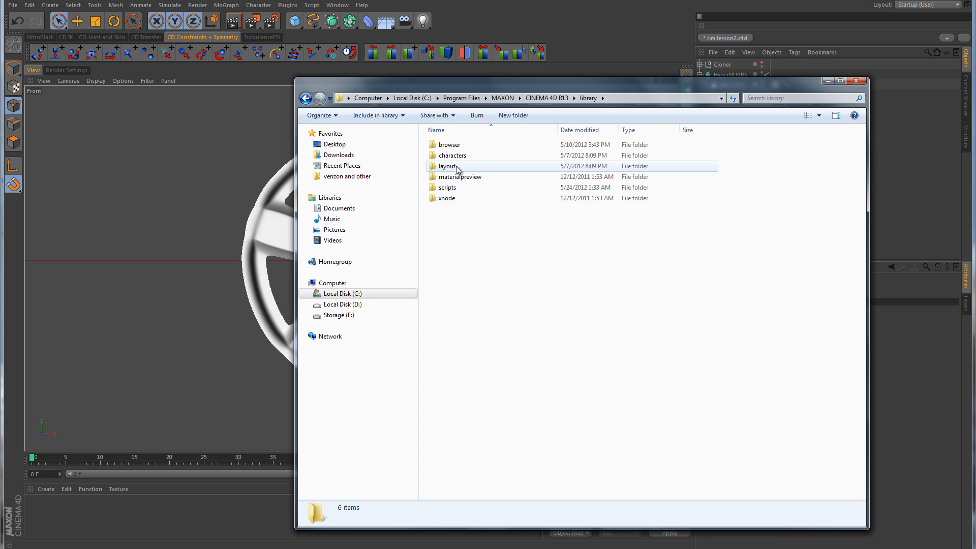
{"action": "left_click", "coordinate": [446, 188]}
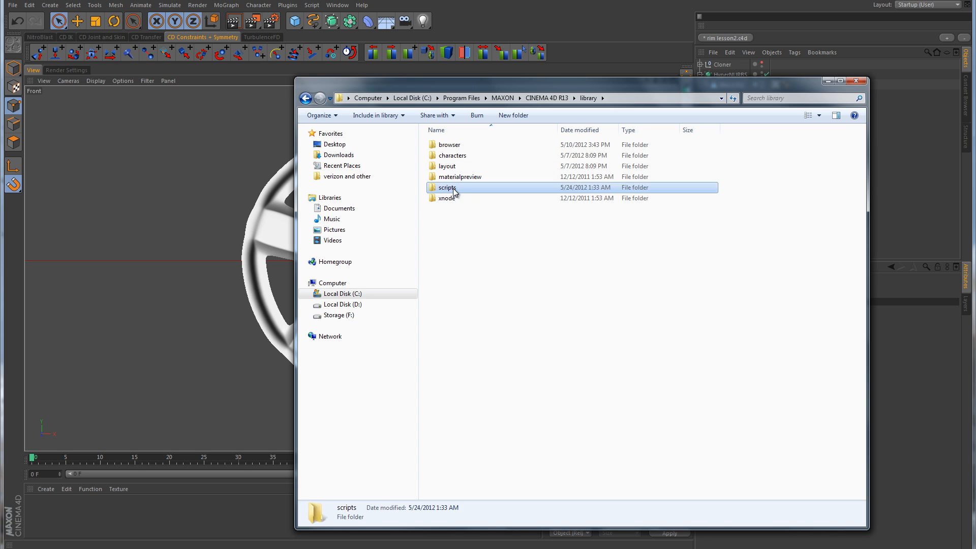
{"action": "double_click", "coordinate": [447, 187]}
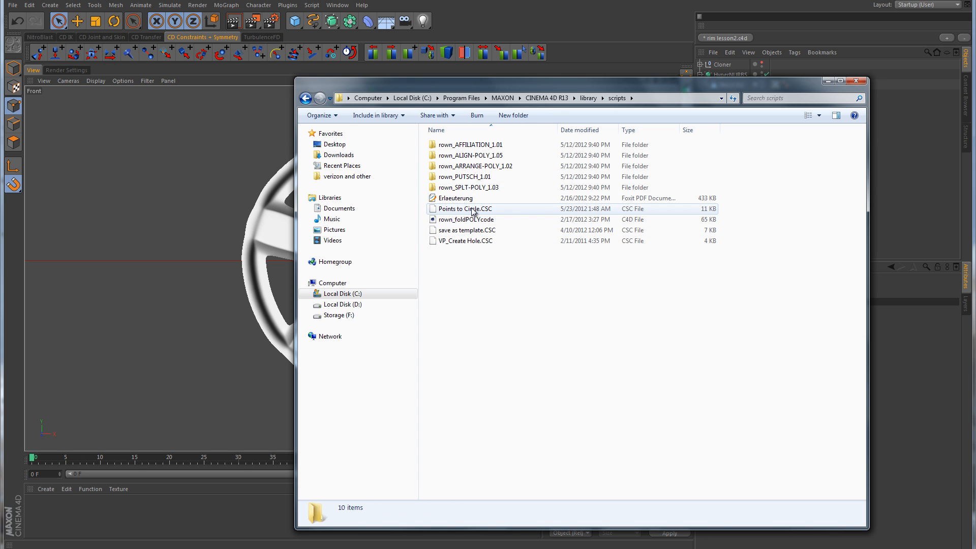
{"action": "mouse_move", "coordinate": [473, 211]}
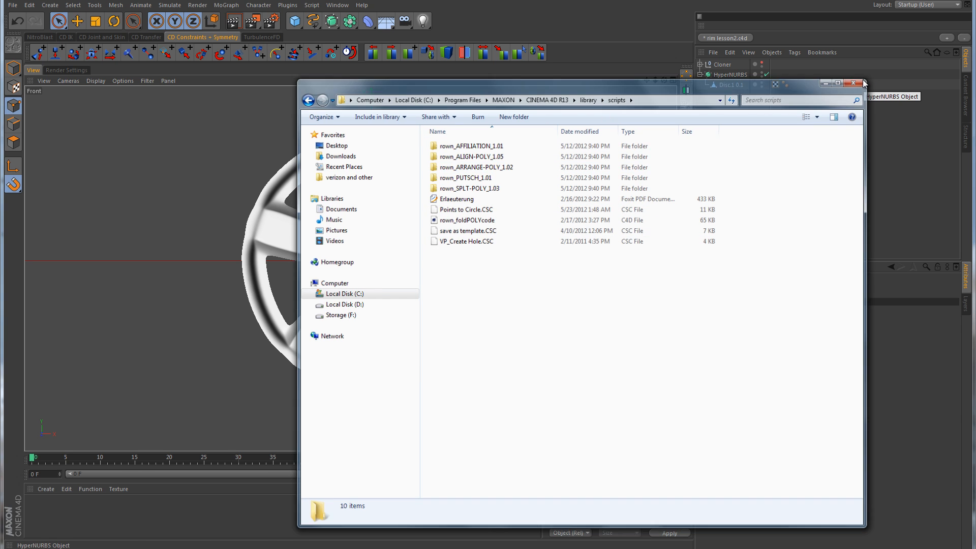
{"action": "left_click", "coordinate": [858, 82]}
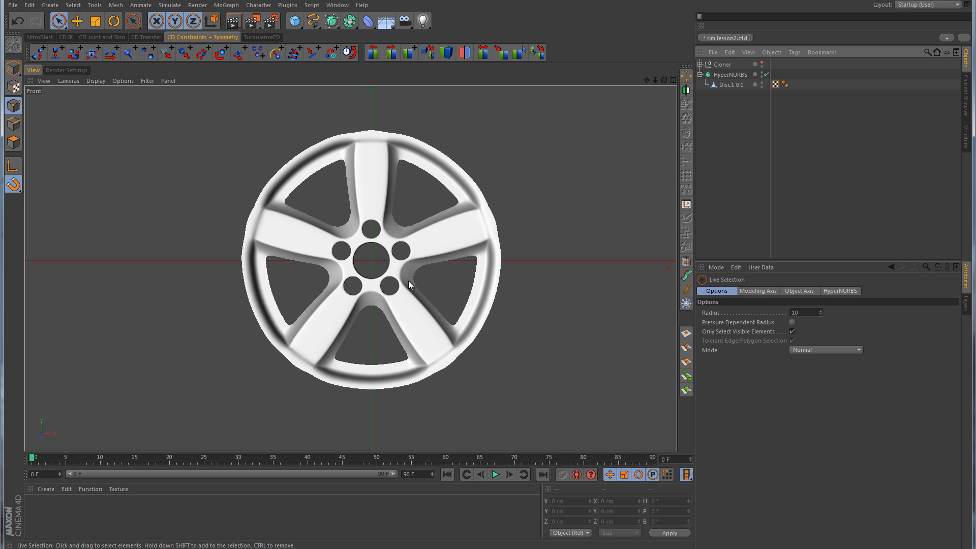
Load the Points to Circle script from the Script menu and switch HyperNURBS off to expose the mesh
{"action": "left_click", "coordinate": [311, 5]}
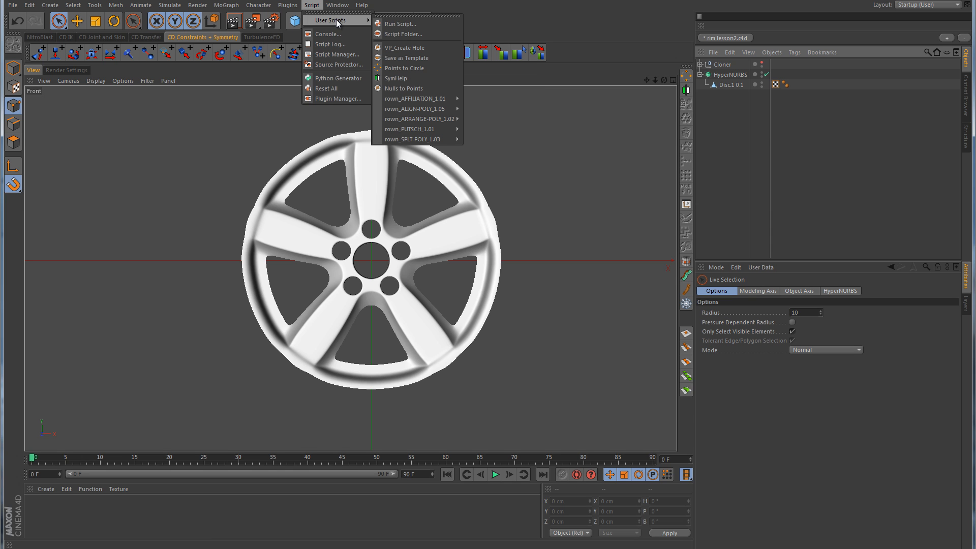
{"action": "mouse_move", "coordinate": [405, 68]}
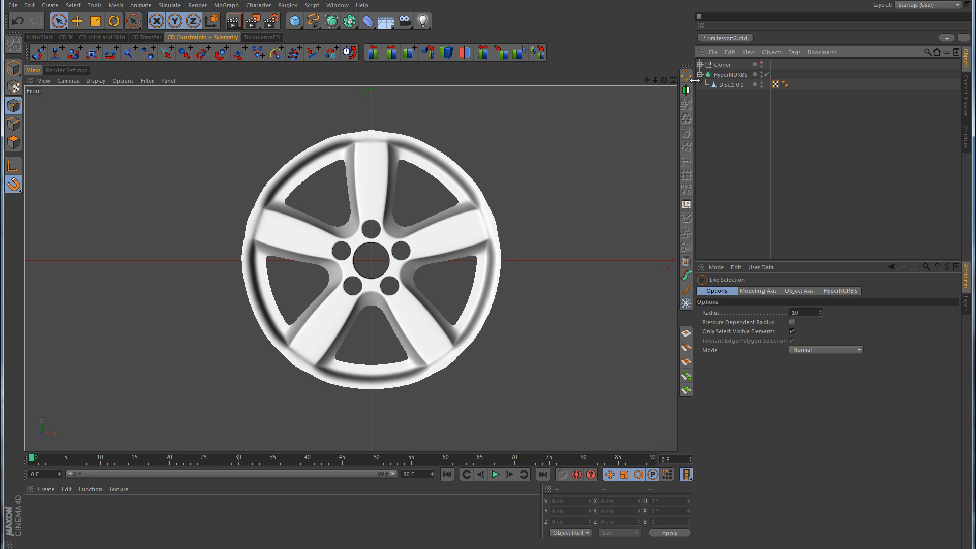
{"action": "mouse_move", "coordinate": [689, 79]}
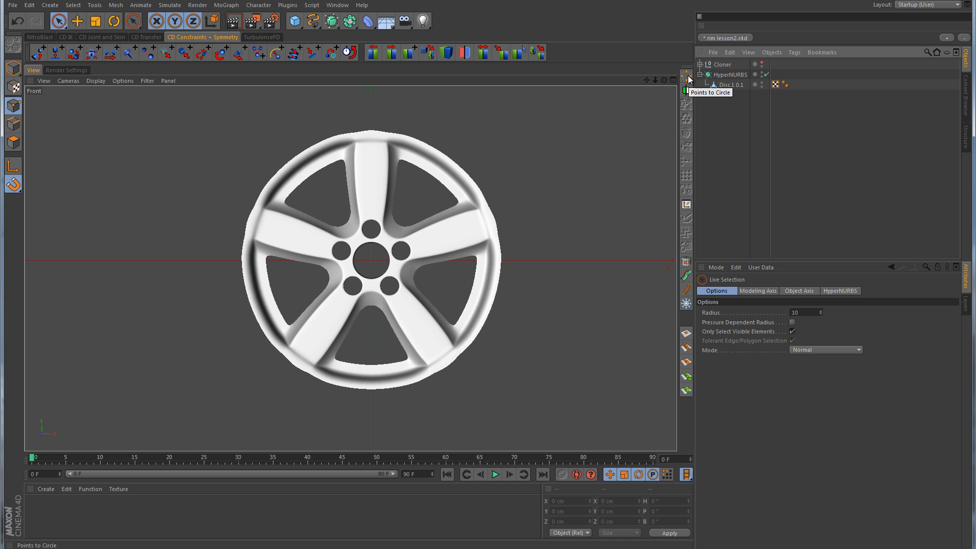
{"action": "left_click", "coordinate": [311, 5]}
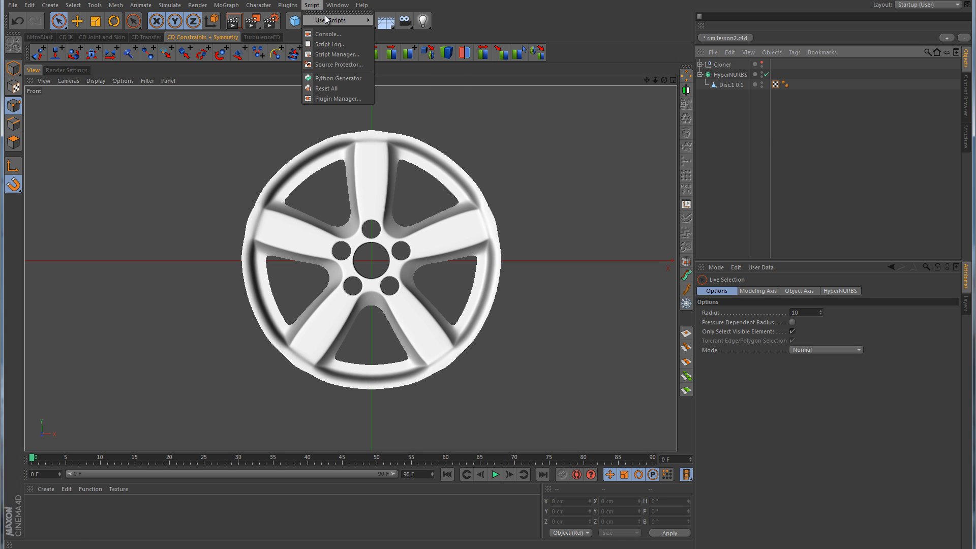
{"action": "left_click", "coordinate": [598, 153]}
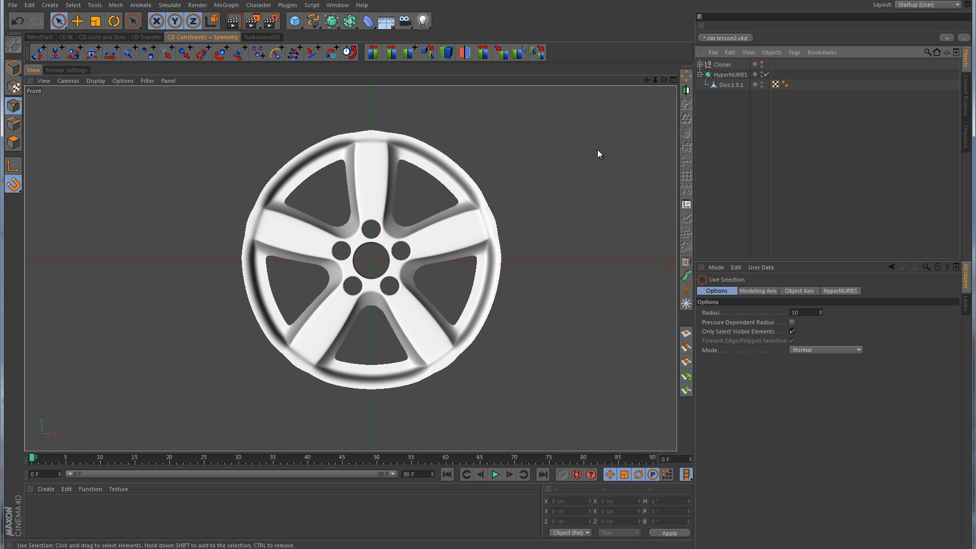
{"action": "mouse_move", "coordinate": [635, 127]}
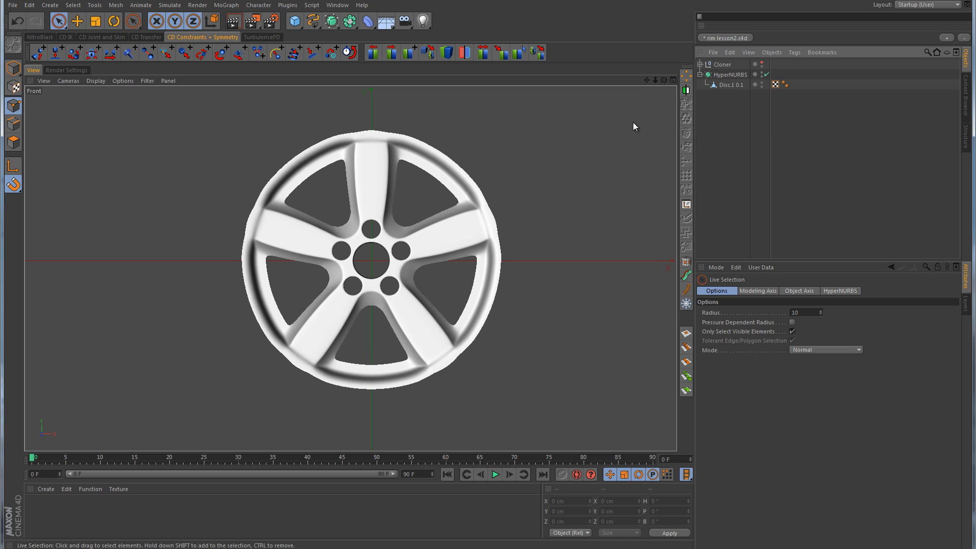
{"action": "left_click", "coordinate": [731, 85]}
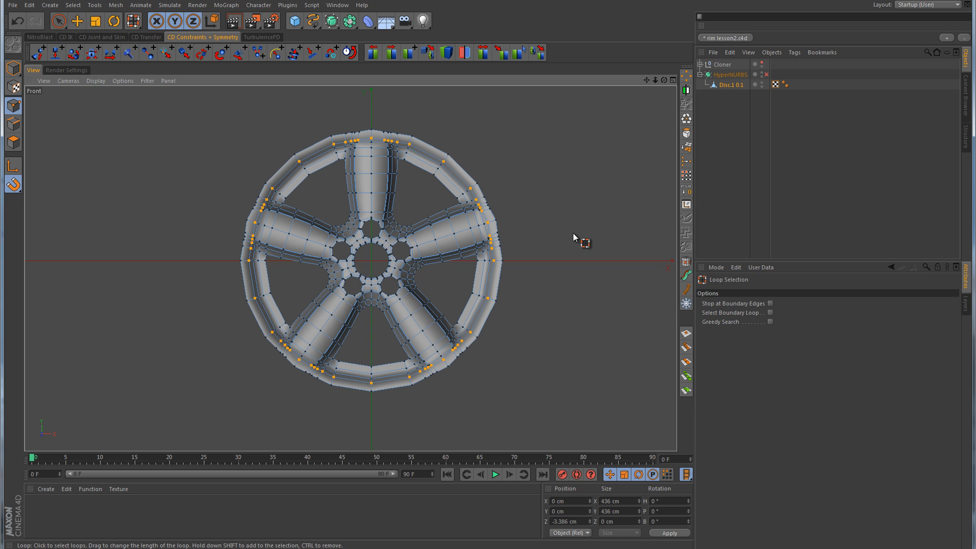
{"action": "mouse_move", "coordinate": [686, 76]}
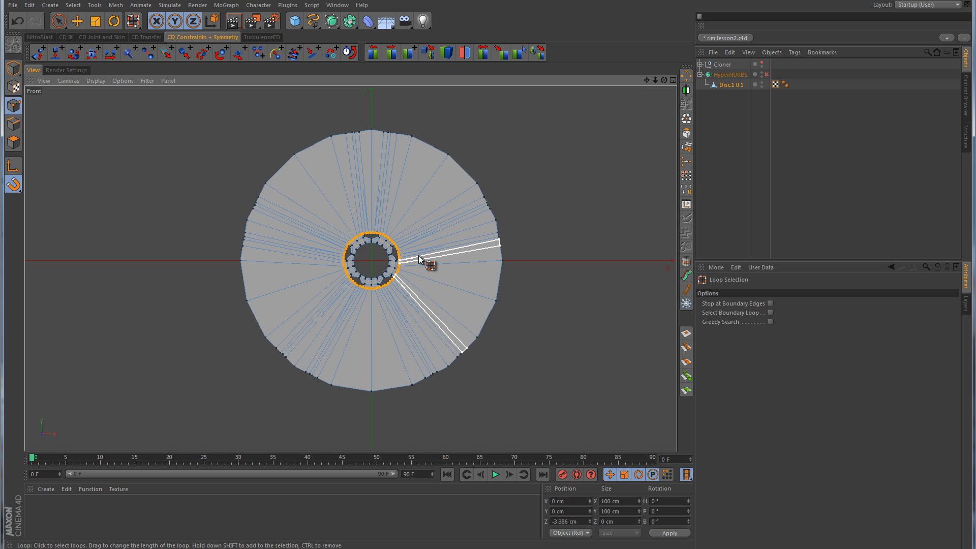
Scale the selected outer rim point loop slightly inward with the Scale tool
{"action": "left_click", "coordinate": [95, 21]}
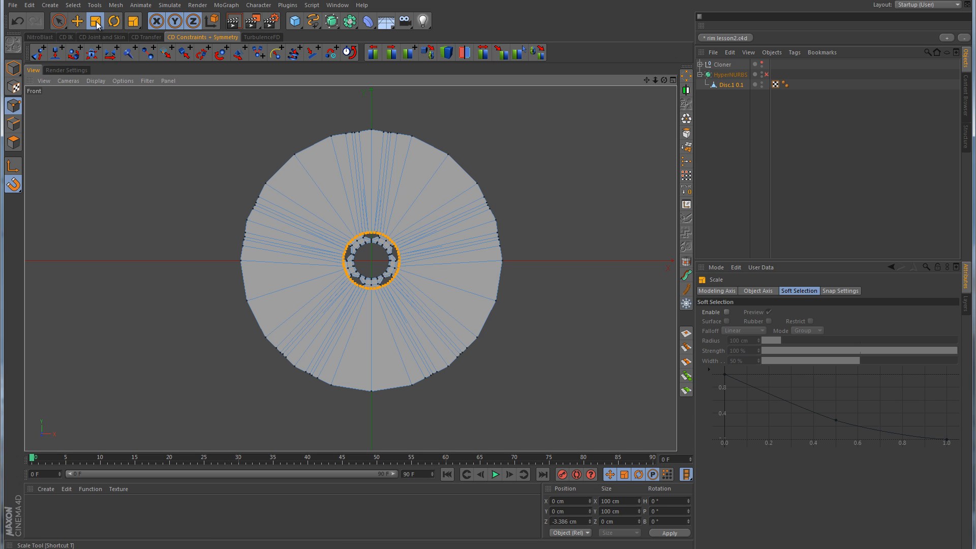
{"action": "left_click_drag", "start_coordinate": [386, 261], "coordinate": [464, 260]}
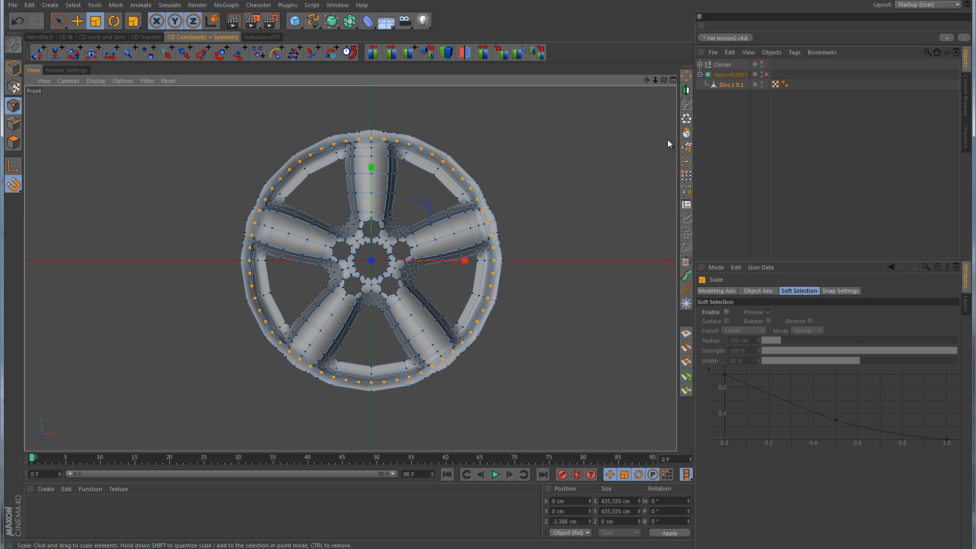
{"action": "mouse_move", "coordinate": [521, 172]}
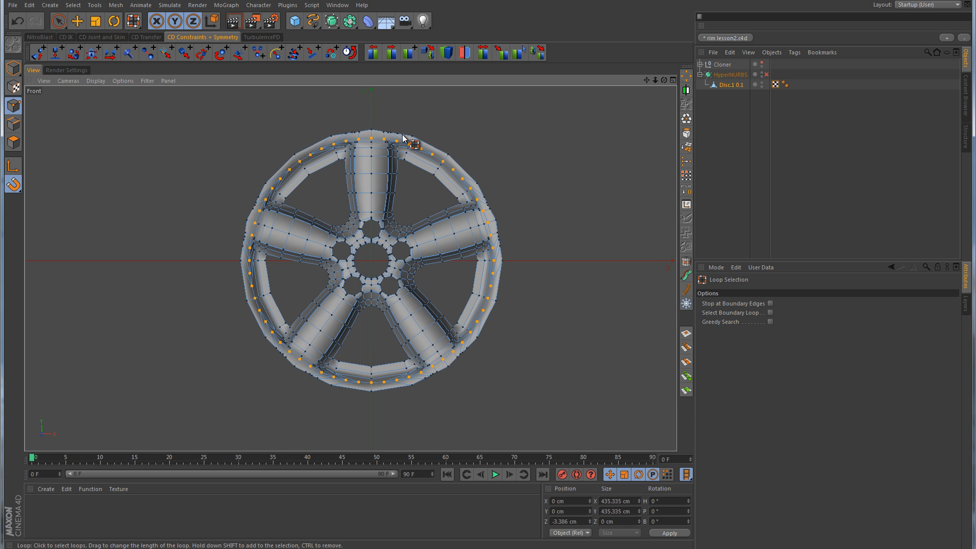
Select the outer rim point loop and run Points to Circle to make it perfectly round
{"action": "left_click_drag", "start_coordinate": [404, 139], "coordinate": [534, 140]}
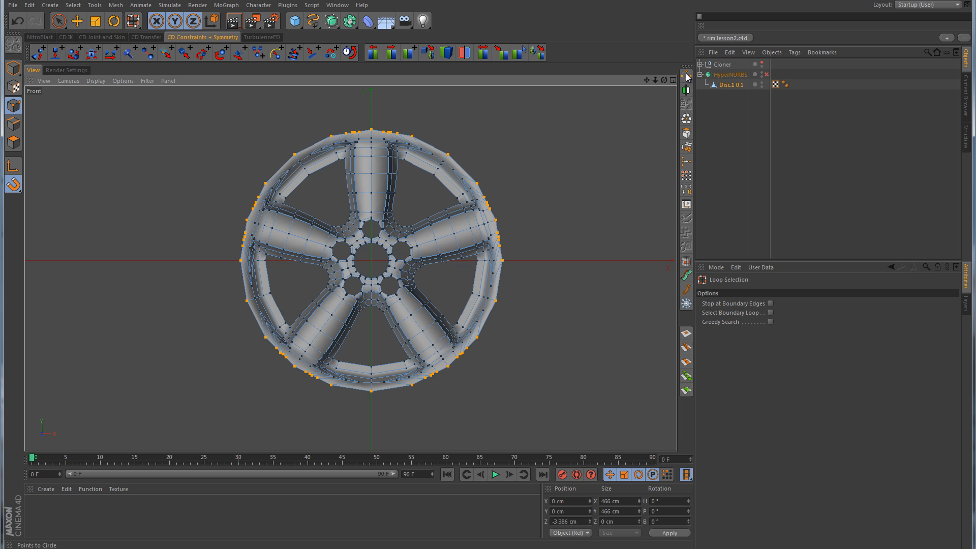
{"action": "left_click", "coordinate": [387, 255]}
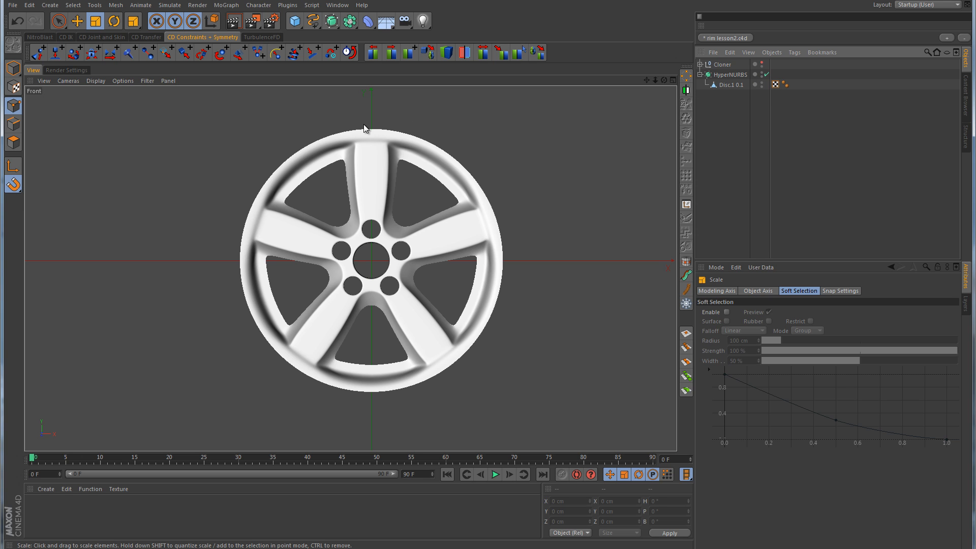
{"action": "mouse_move", "coordinate": [572, 238]}
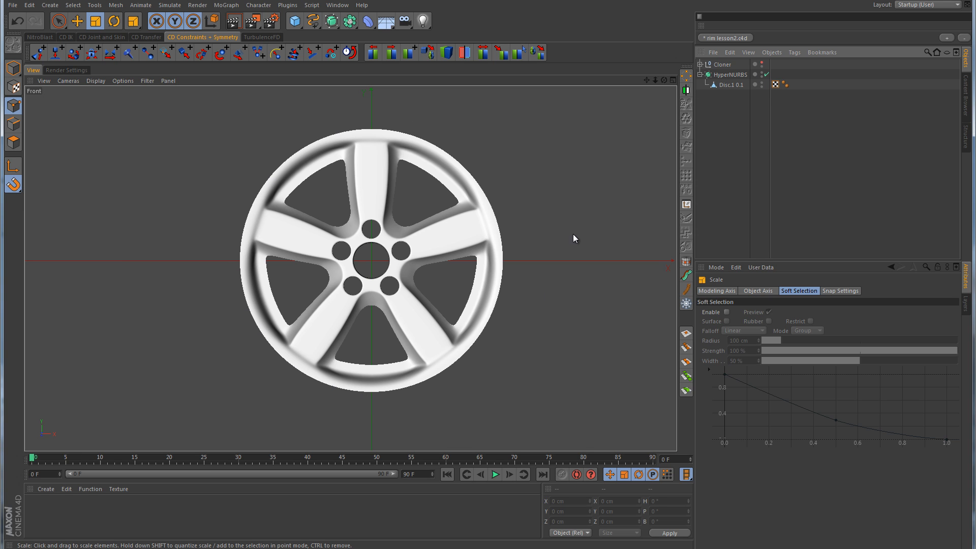
{"action": "mouse_move", "coordinate": [748, 99]}
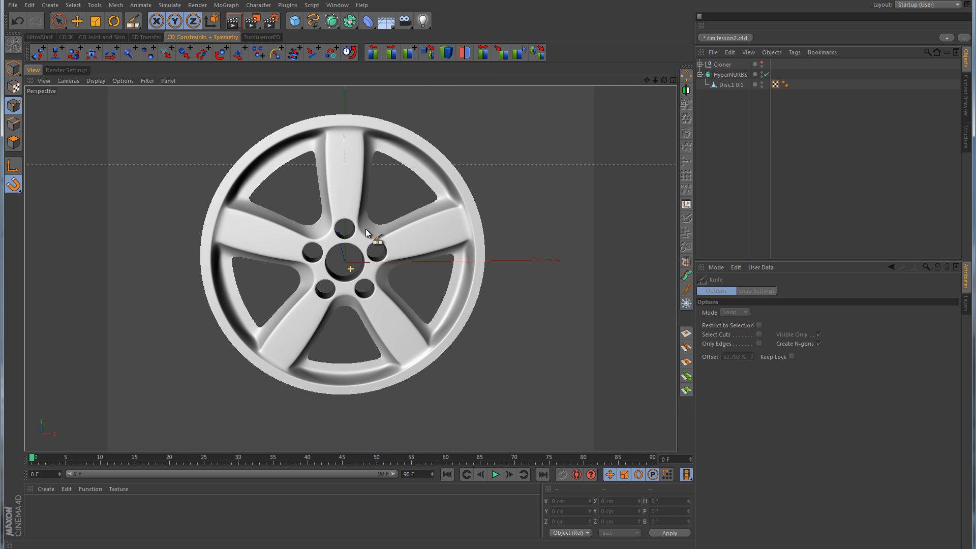
Cut a Knife loop around the rim lip and move it forward along Z for depth
{"action": "left_click_drag", "start_coordinate": [367, 233], "coordinate": [479, 276]}
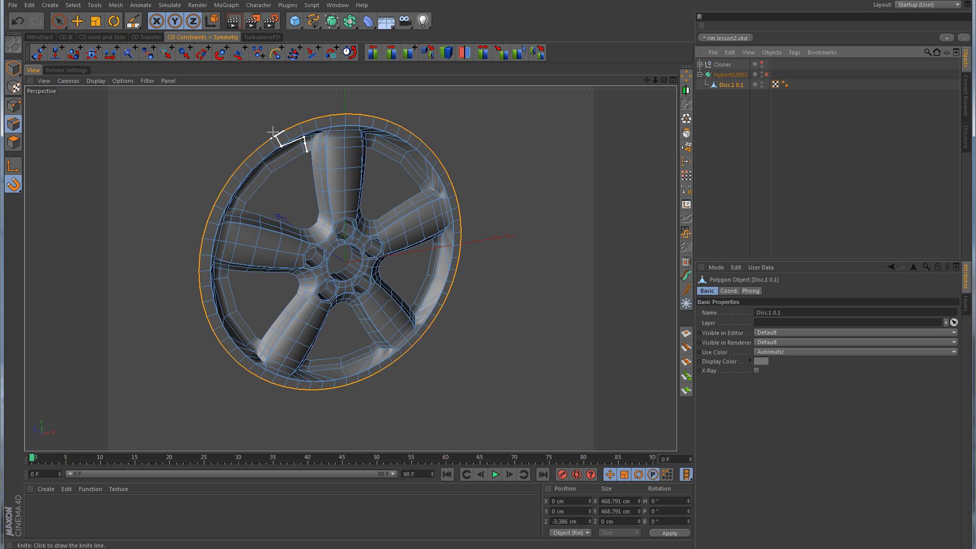
{"action": "left_click", "coordinate": [78, 20]}
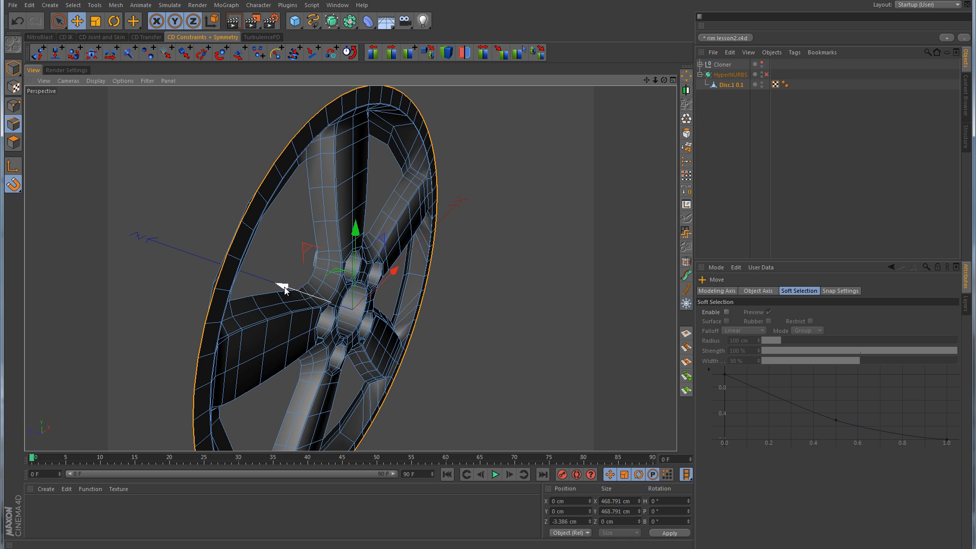
{"action": "left_click_drag", "start_coordinate": [284, 287], "coordinate": [275, 288]}
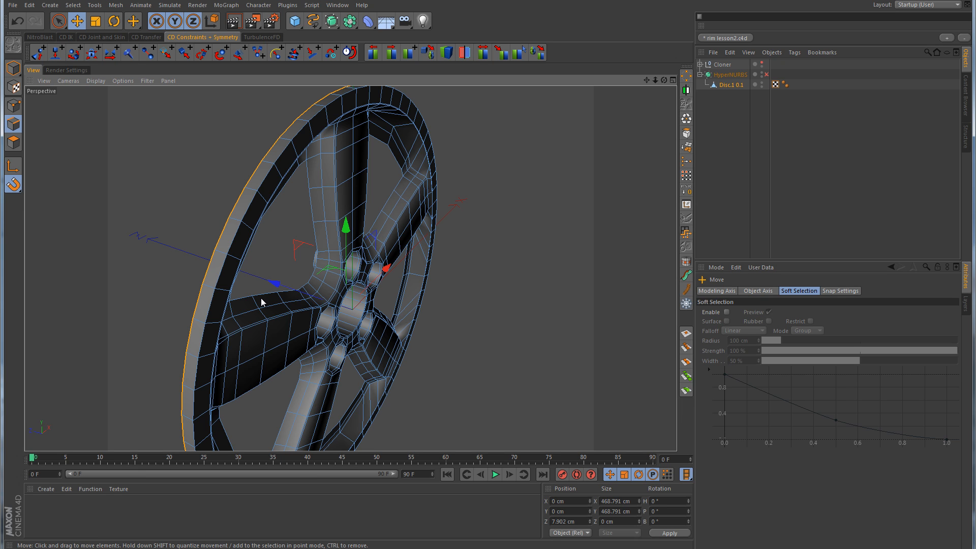
{"action": "mouse_move", "coordinate": [245, 271]}
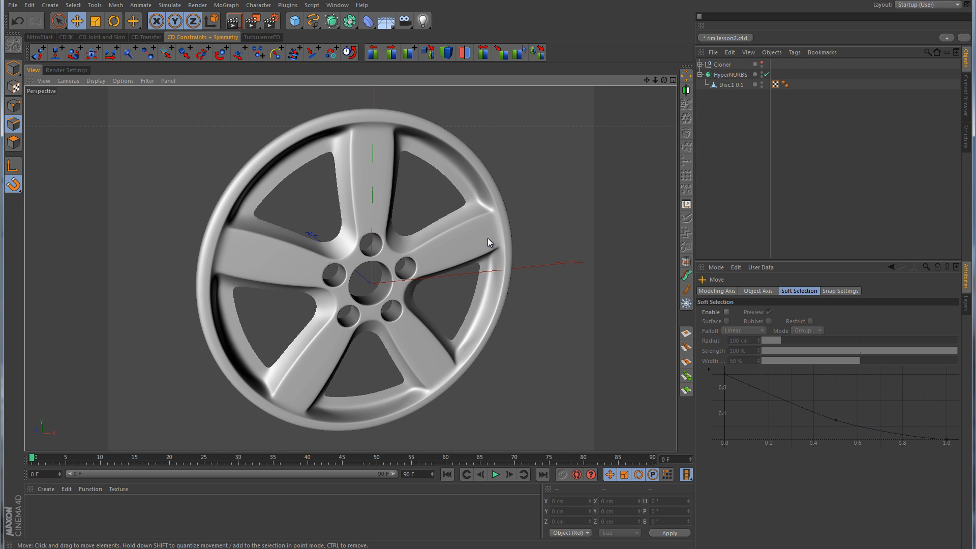
{"action": "mouse_move", "coordinate": [342, 273]}
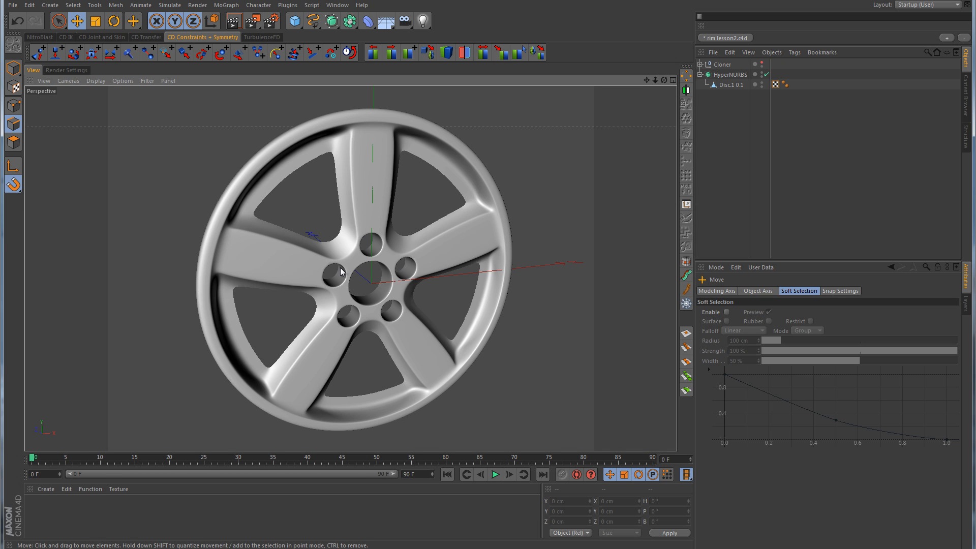
{"action": "mouse_move", "coordinate": [369, 273]}
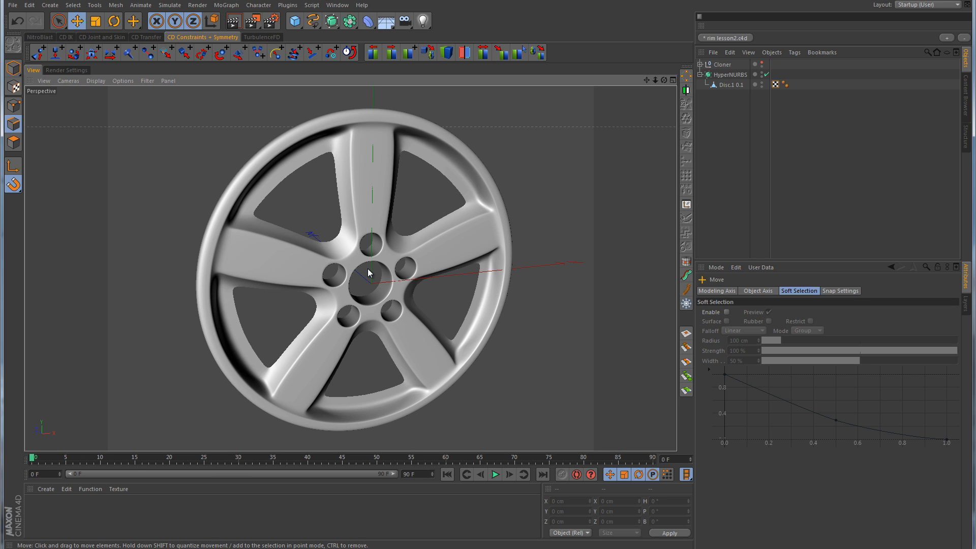
{"action": "mouse_move", "coordinate": [396, 202]}
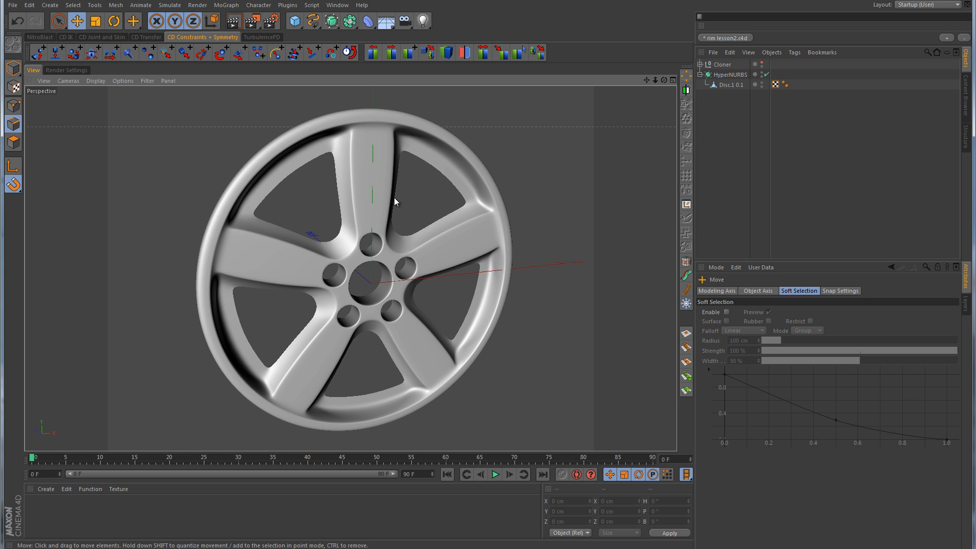
{"action": "mouse_move", "coordinate": [405, 224]}
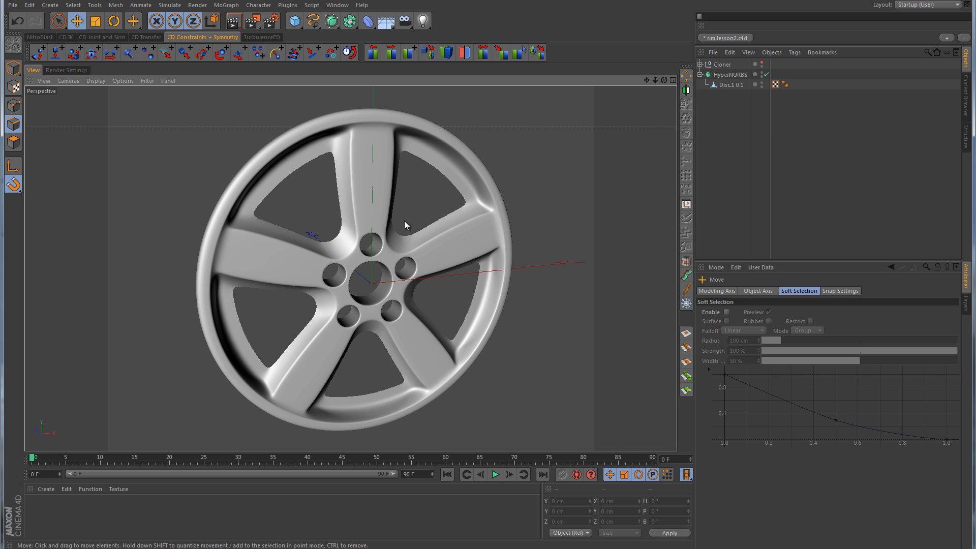
{"action": "mouse_move", "coordinate": [715, 130]}
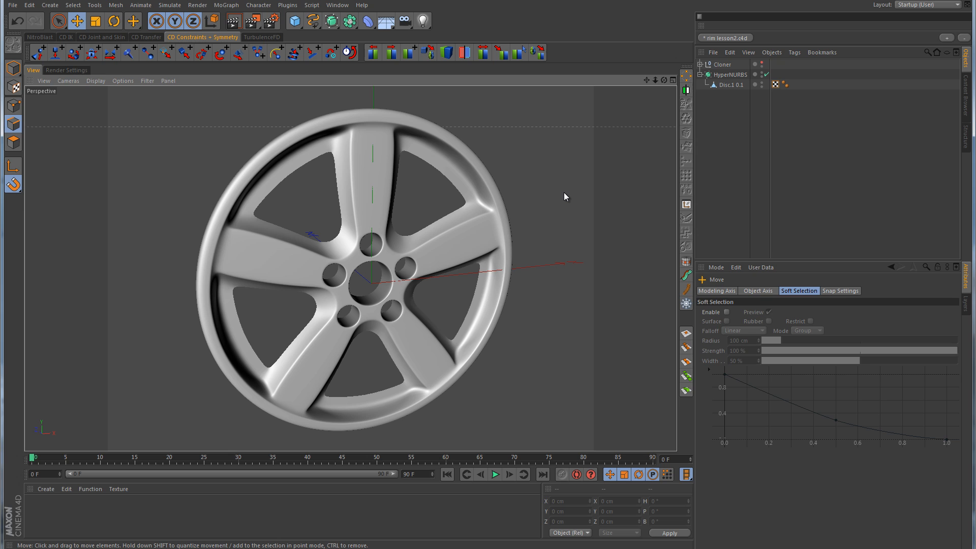
{"action": "mouse_move", "coordinate": [463, 292]}
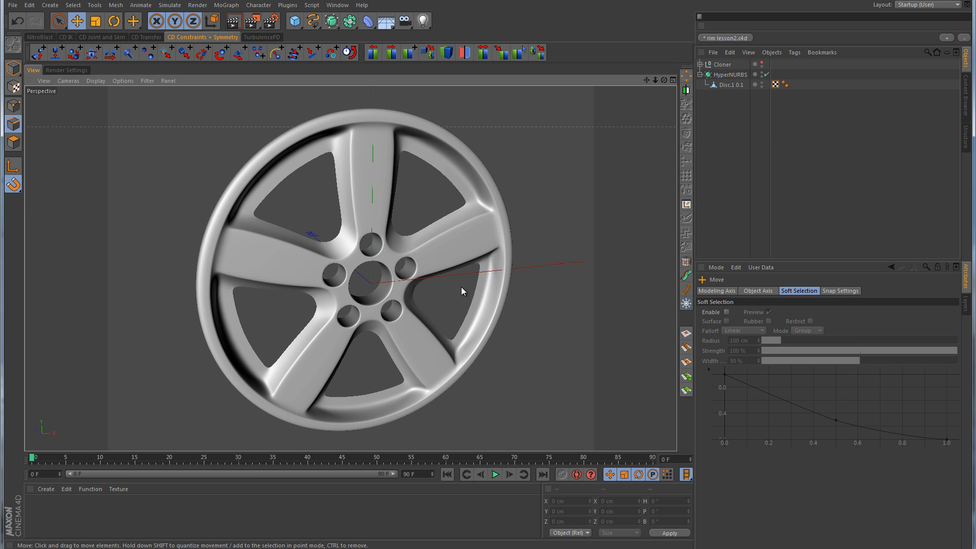
{"action": "mouse_move", "coordinate": [444, 284]}
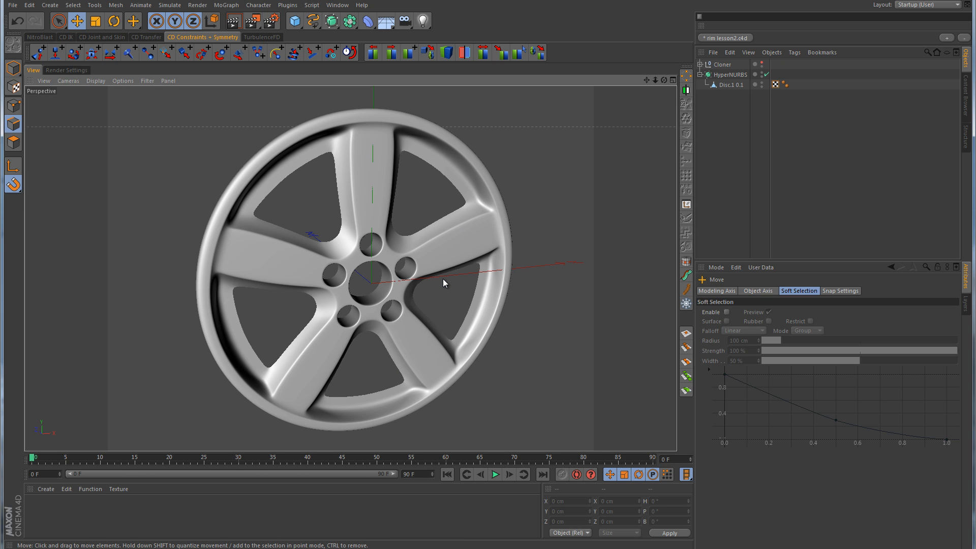
{"action": "mouse_move", "coordinate": [476, 357]}
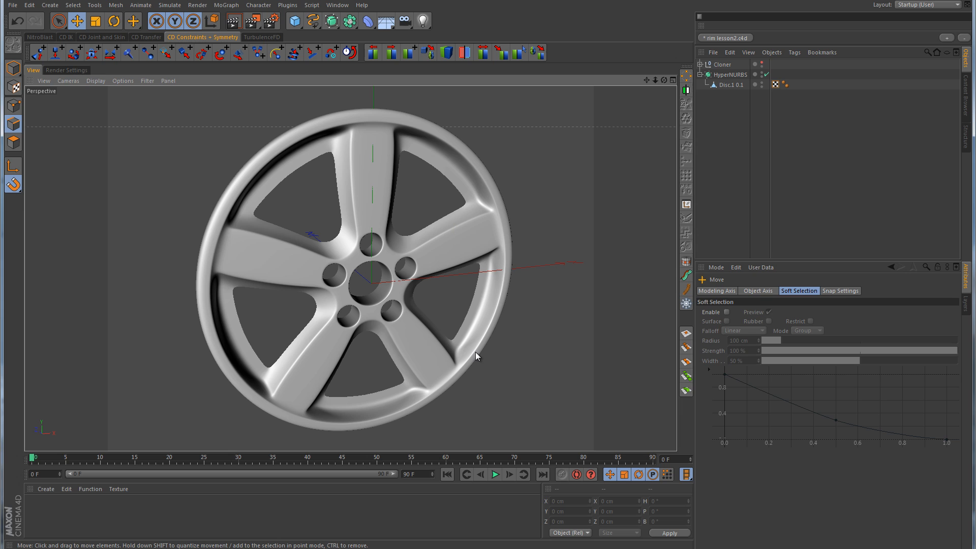
{"action": "mouse_move", "coordinate": [384, 295]}
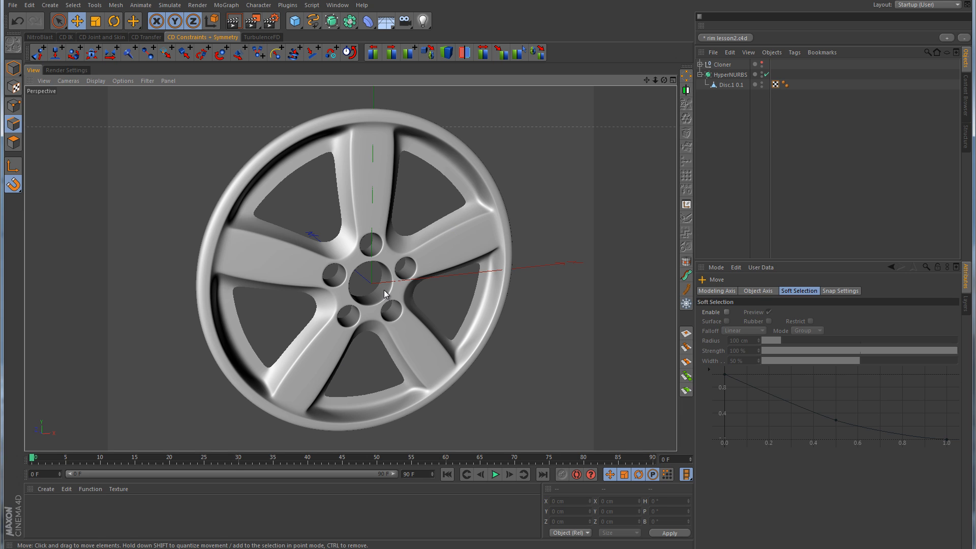
{"action": "mouse_move", "coordinate": [391, 273]}
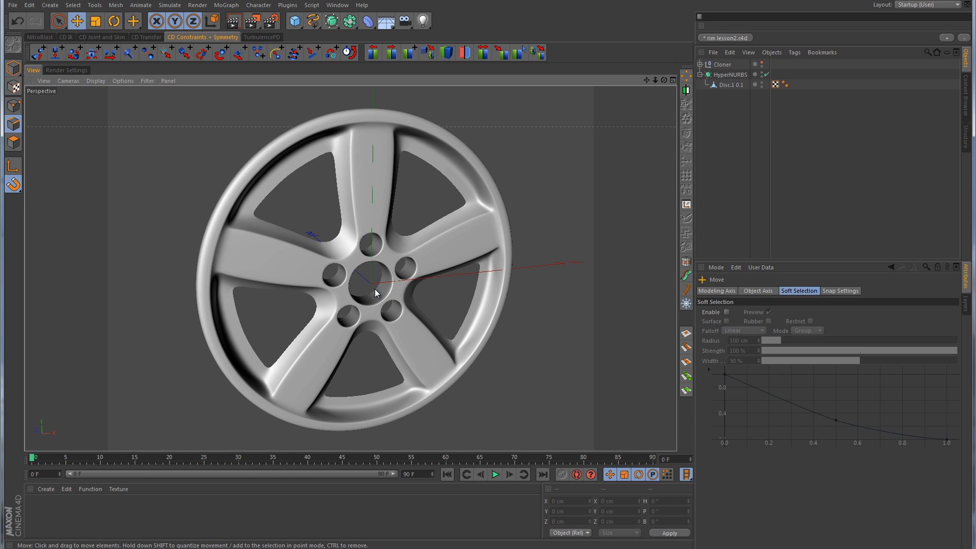
{"action": "mouse_move", "coordinate": [410, 320]}
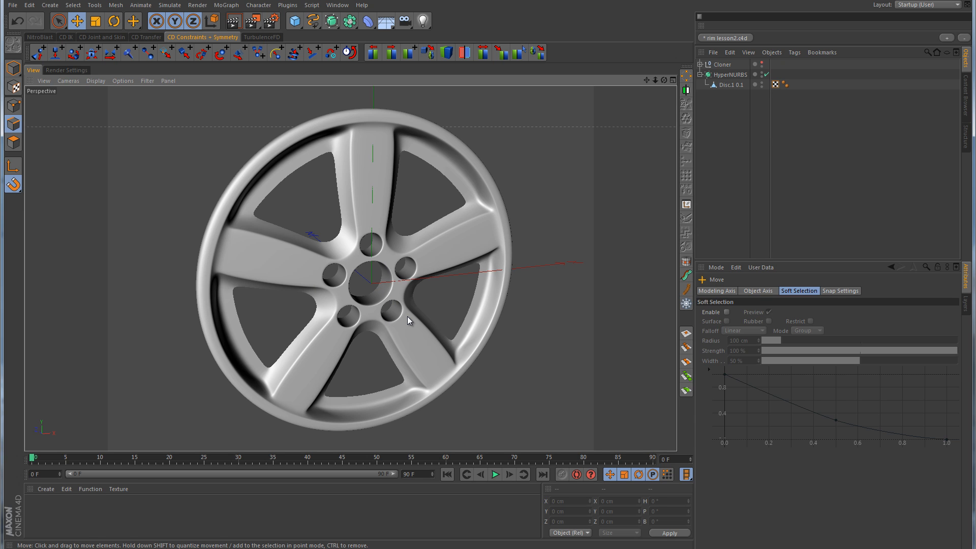
{"action": "mouse_move", "coordinate": [384, 271]}
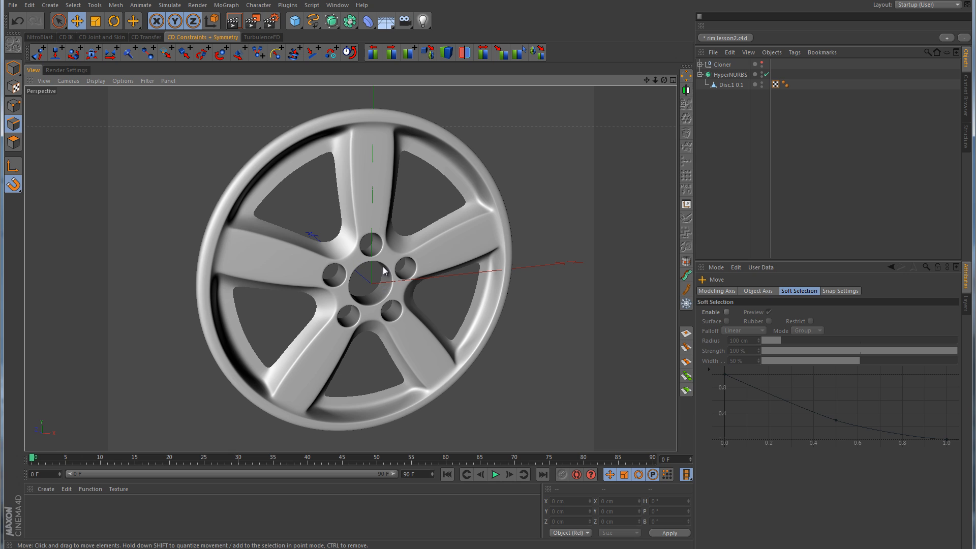
{"action": "mouse_move", "coordinate": [388, 288]}
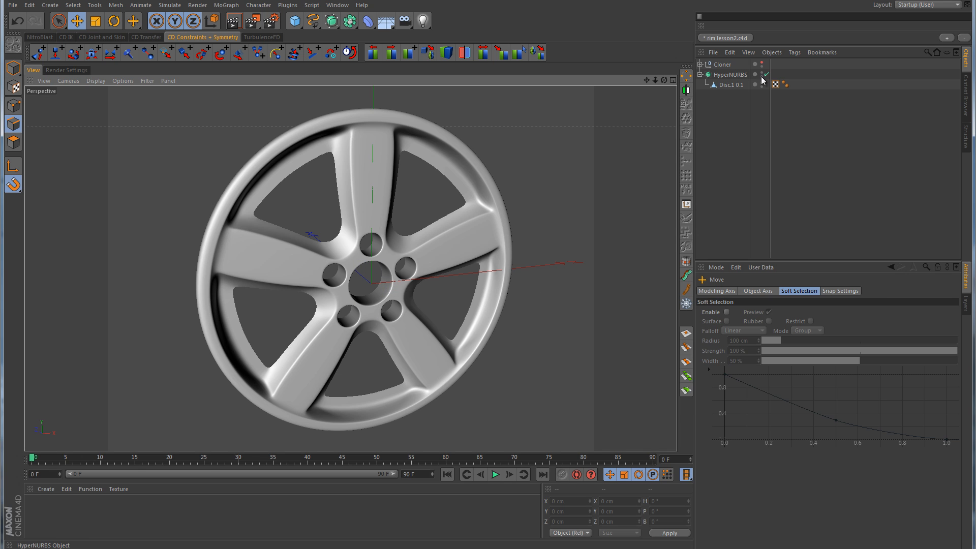
Disable HyperNURBS and set Loop Selection to Select Boundary Loop for the spoke openings
{"action": "left_click", "coordinate": [731, 84]}
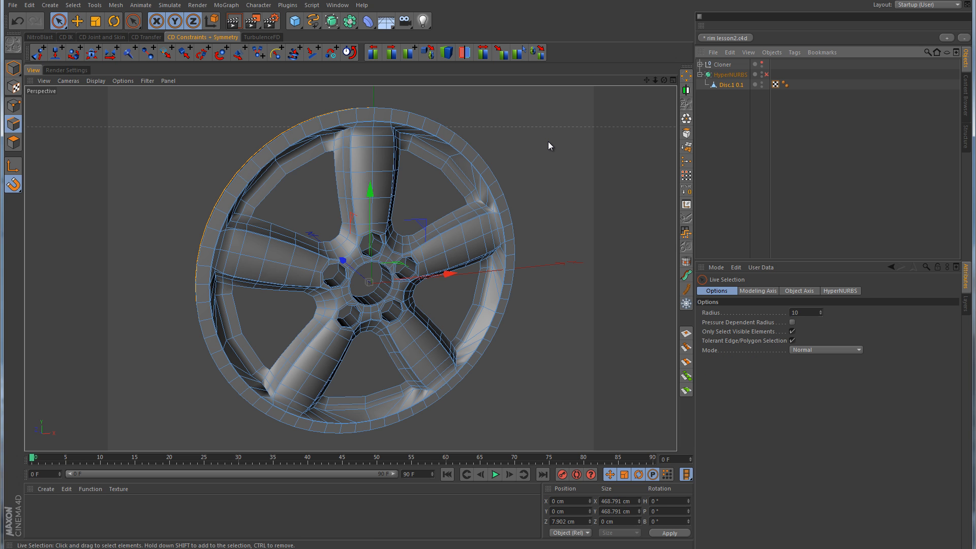
{"action": "left_click", "coordinate": [133, 20]}
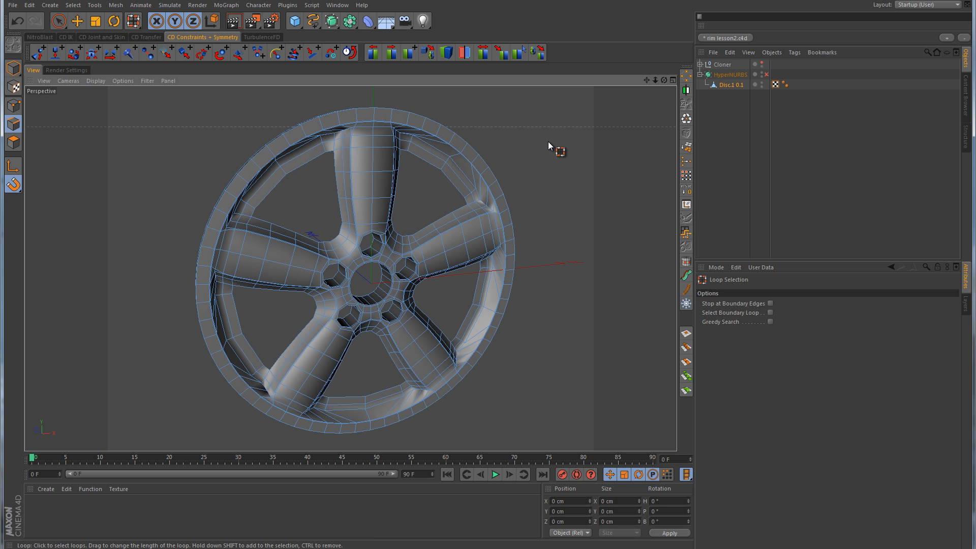
{"action": "left_click", "coordinate": [489, 294]}
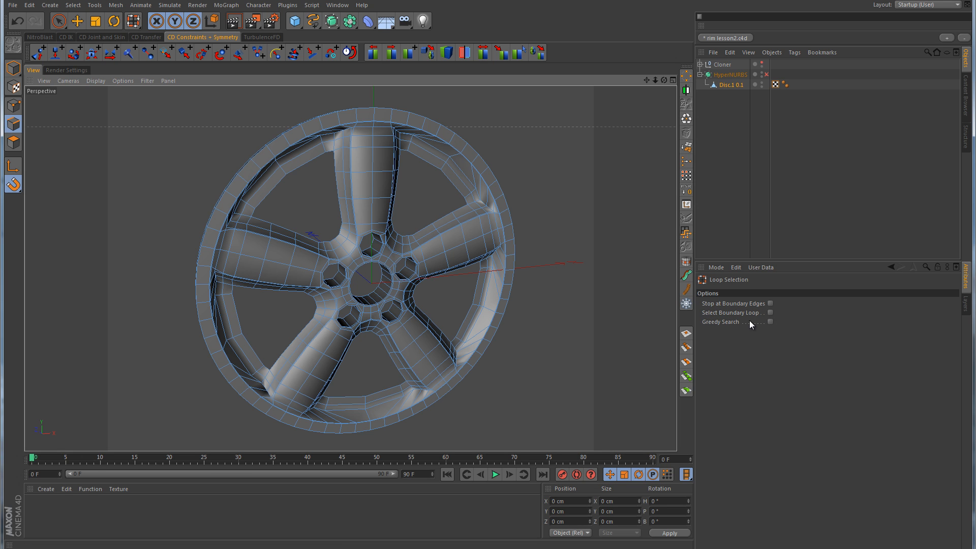
{"action": "mouse_move", "coordinate": [763, 316]}
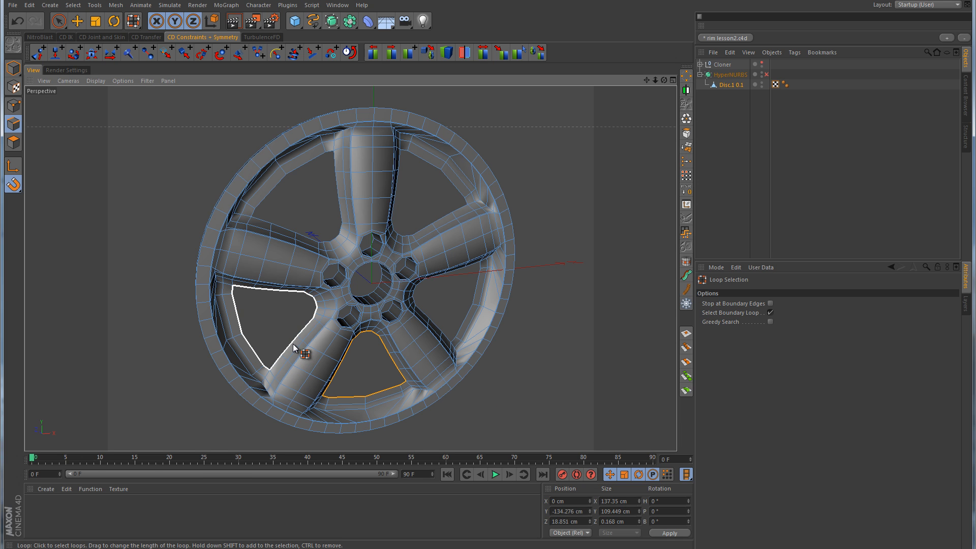
Shift-add the remaining spoke-opening border loops to the selection and re-enable smoothing
{"action": "left_click", "coordinate": [454, 311]}
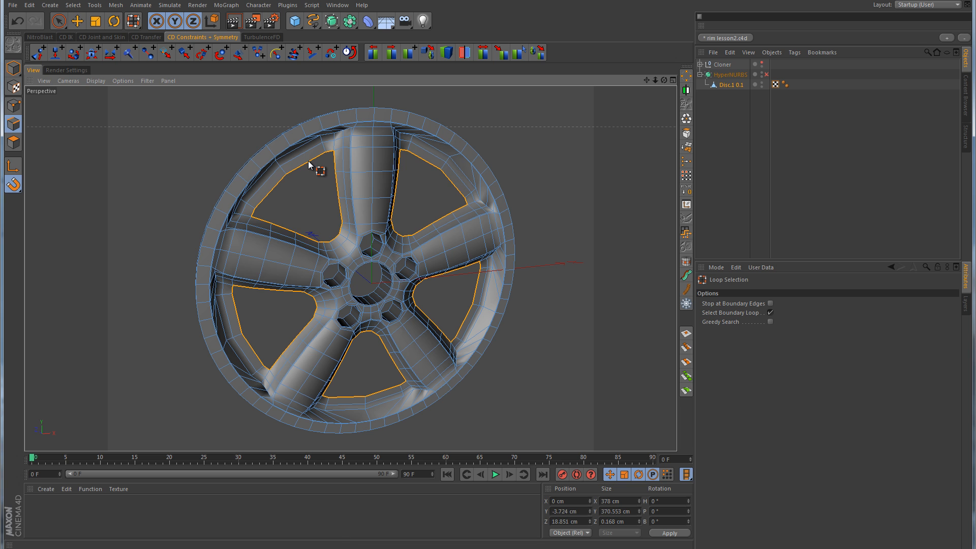
{"action": "left_click_drag", "start_coordinate": [308, 165], "coordinate": [439, 264]}
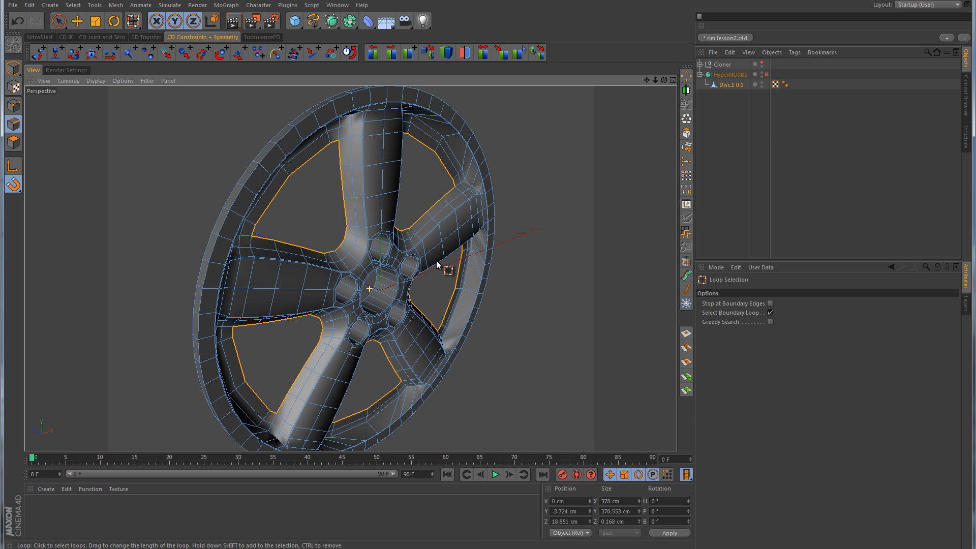
{"action": "left_click", "coordinate": [76, 20]}
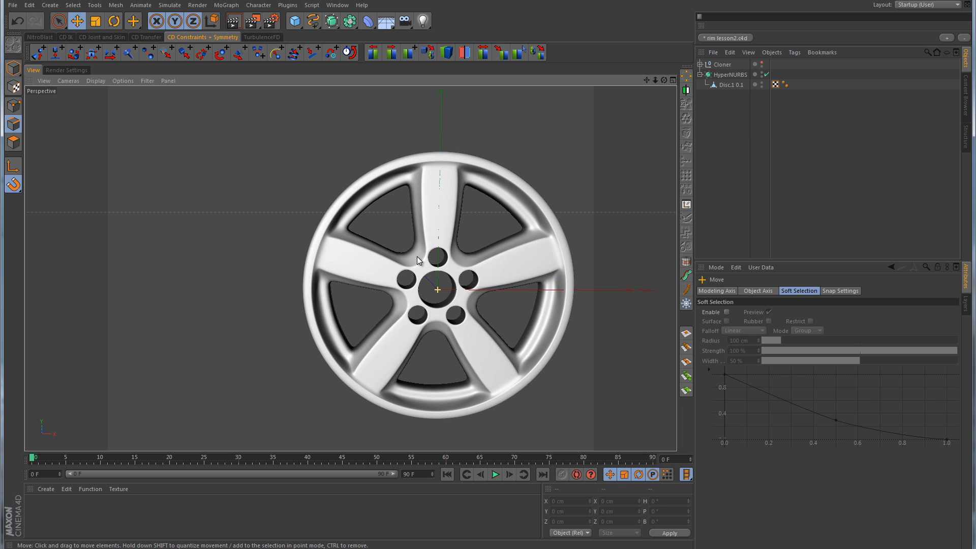
Start Knife cuts in Loop mode around the rim lip and near the hub bolt holes
{"action": "left_click_drag", "start_coordinate": [436, 280], "coordinate": [464, 309]}
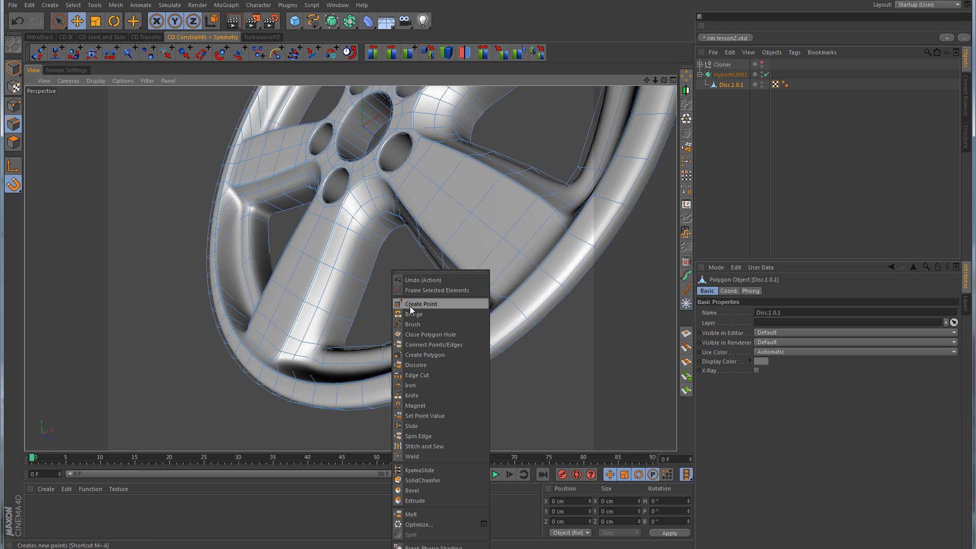
{"action": "mouse_move", "coordinate": [414, 395]}
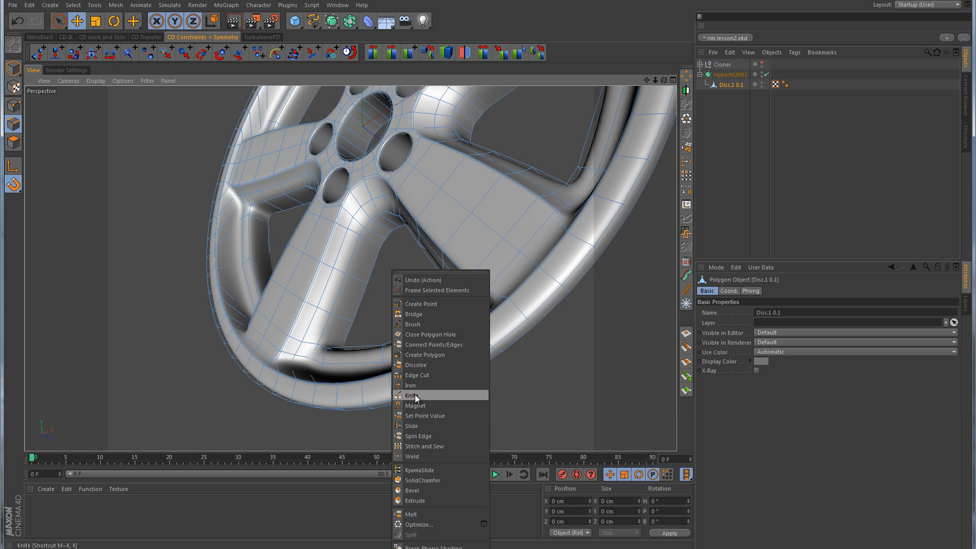
{"action": "left_click", "coordinate": [411, 396]}
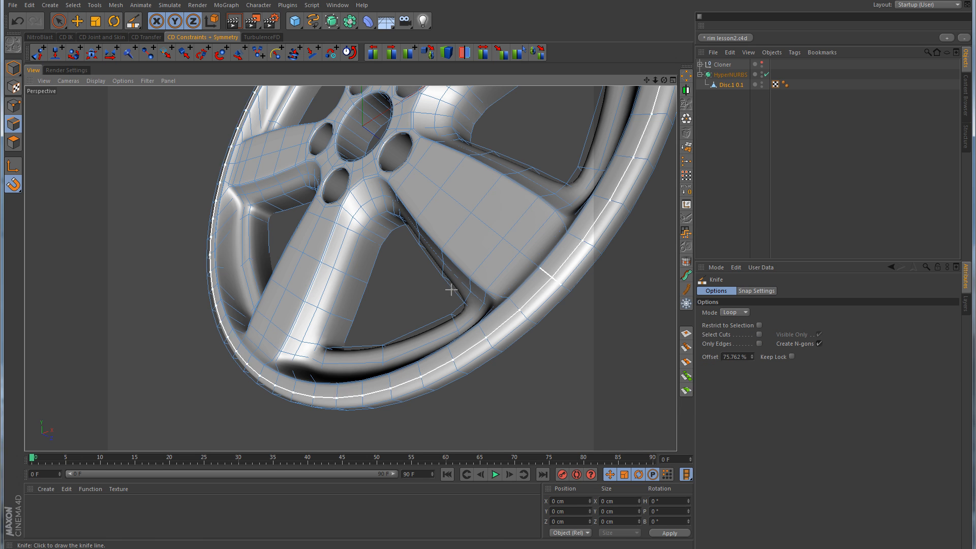
{"action": "mouse_move", "coordinate": [465, 284]}
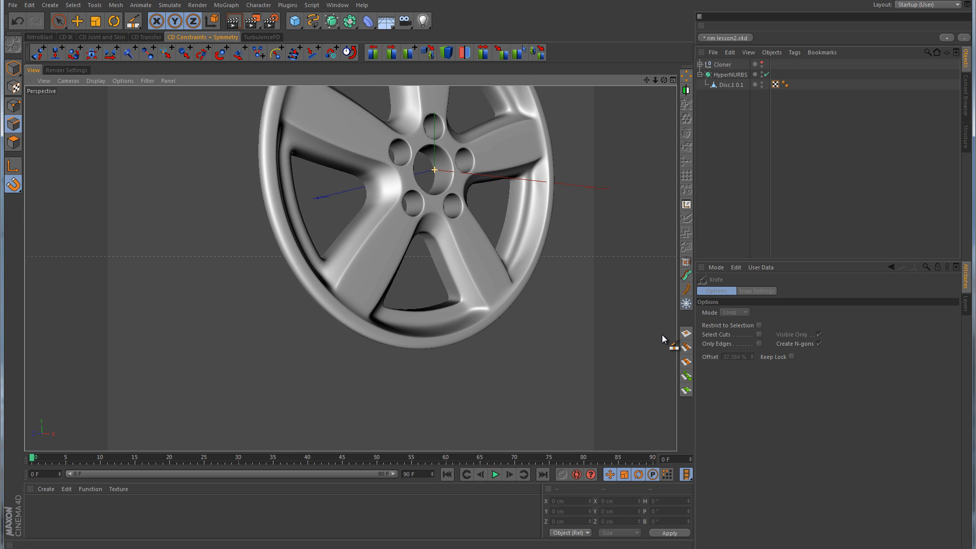
{"action": "left_click", "coordinate": [731, 84]}
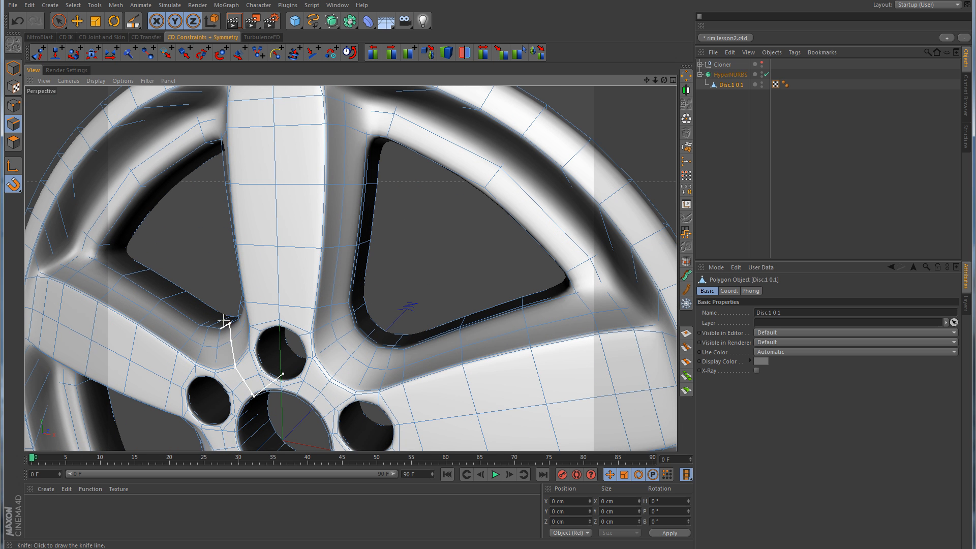
{"action": "mouse_move", "coordinate": [342, 338]}
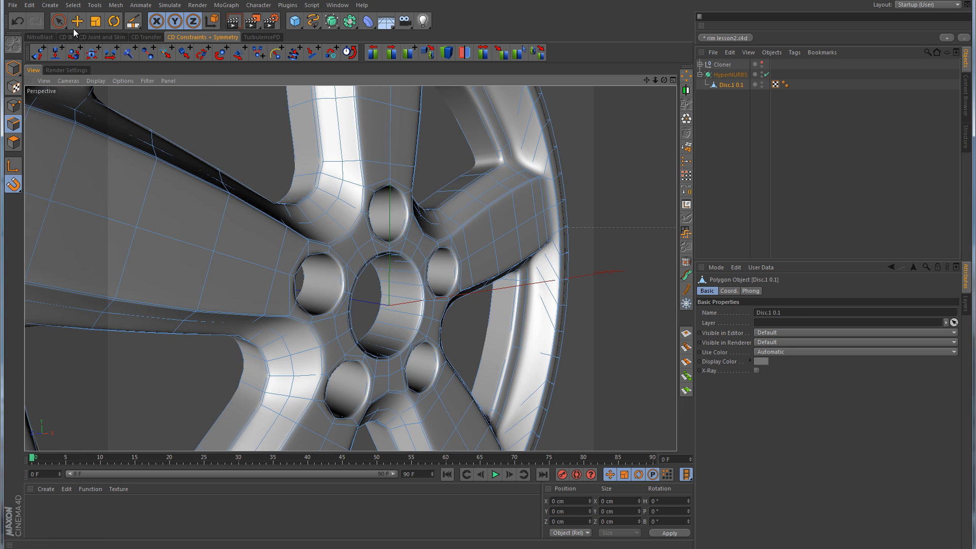
Finish cutting, return to Live Selection and orbit to inspect the smoothed wheel
{"action": "left_click", "coordinate": [59, 21]}
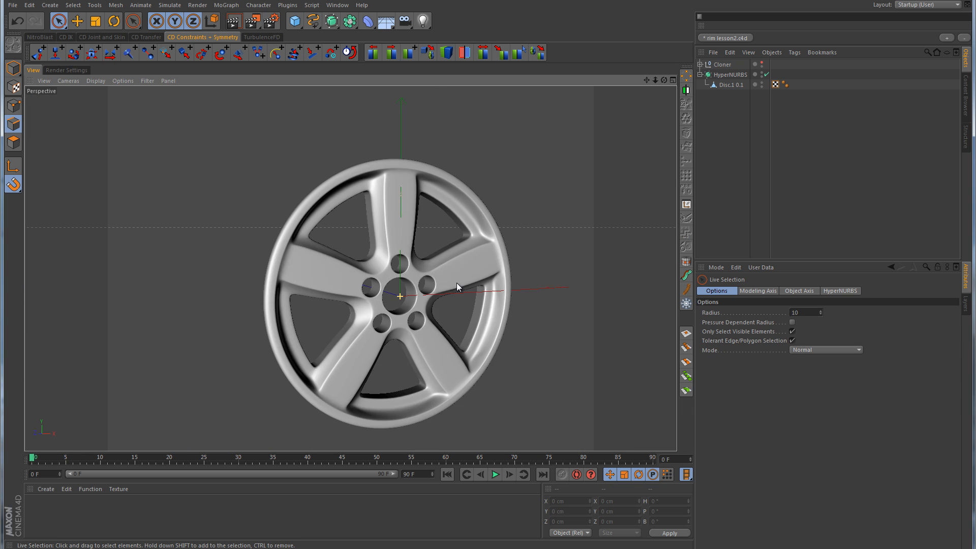
{"action": "left_click_drag", "start_coordinate": [458, 286], "coordinate": [266, 362]}
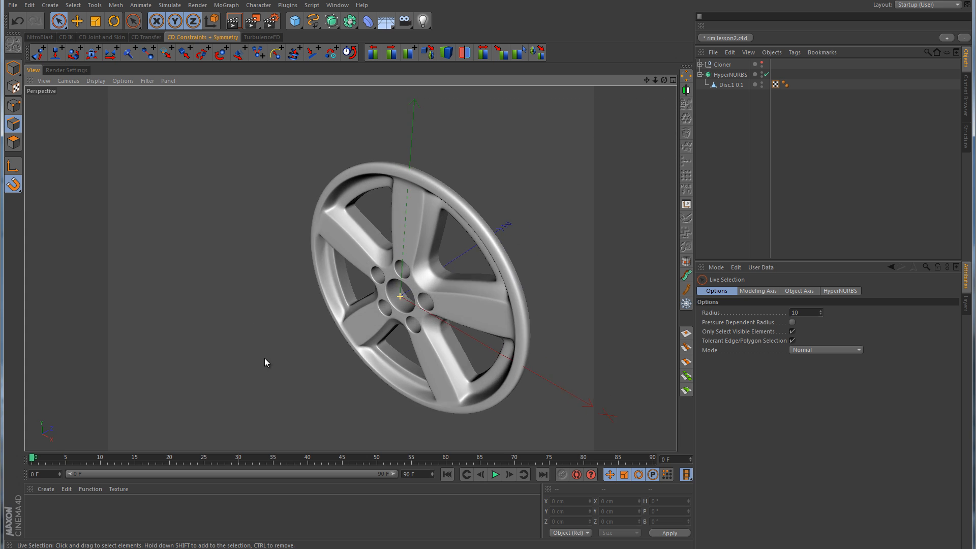